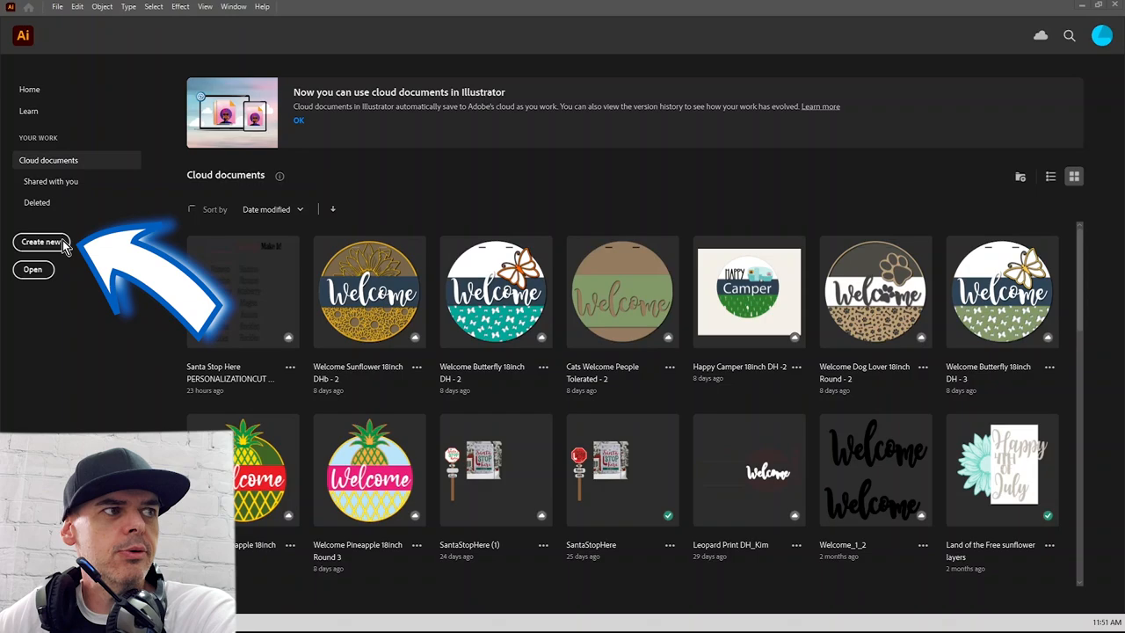
Create a new 11 x 48 inch print document for the tall porch sign.
click(40, 242)
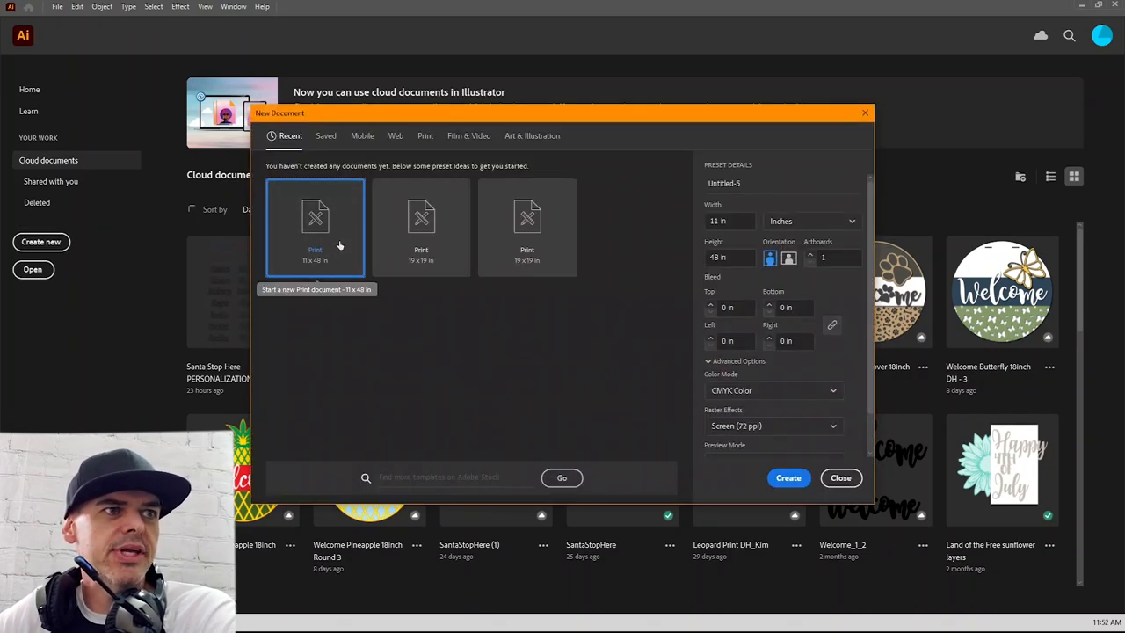
click(787, 478)
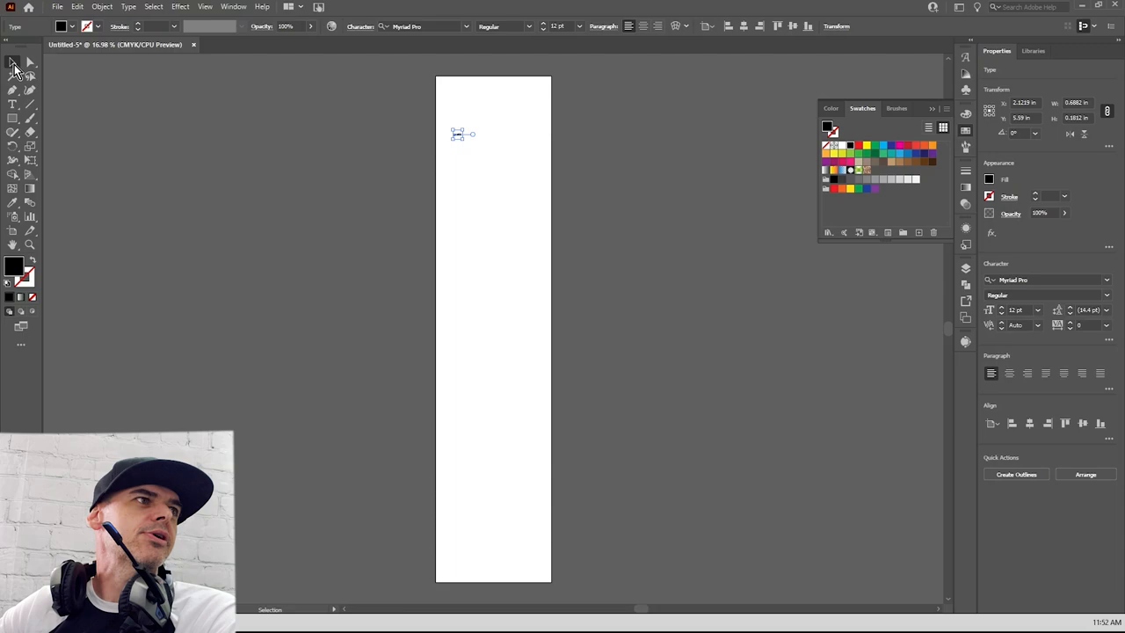
mouse_move(464, 147)
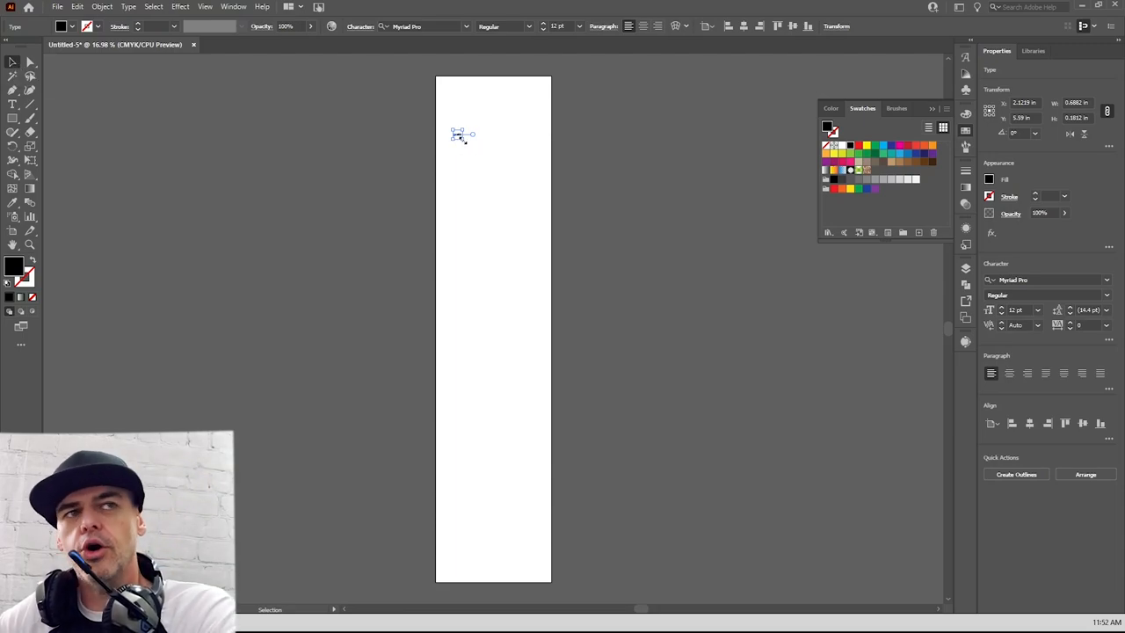
Add the word 'incredibly', enlarge it and rotate it to run vertically up the artboard.
drag(453, 131, 556, 160)
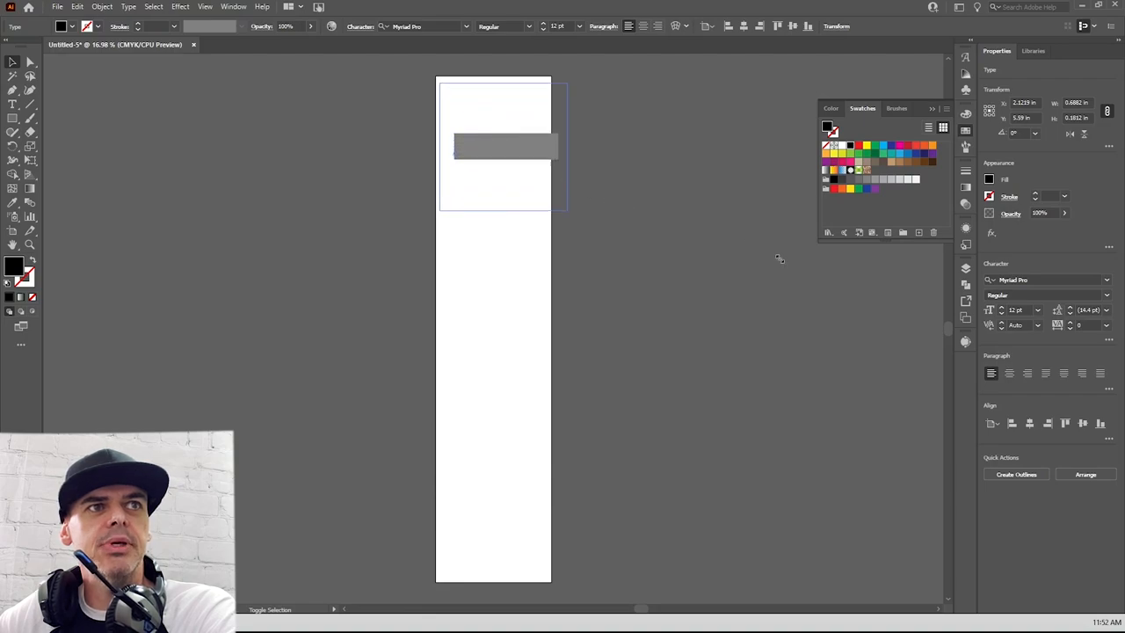
text(incredibly)
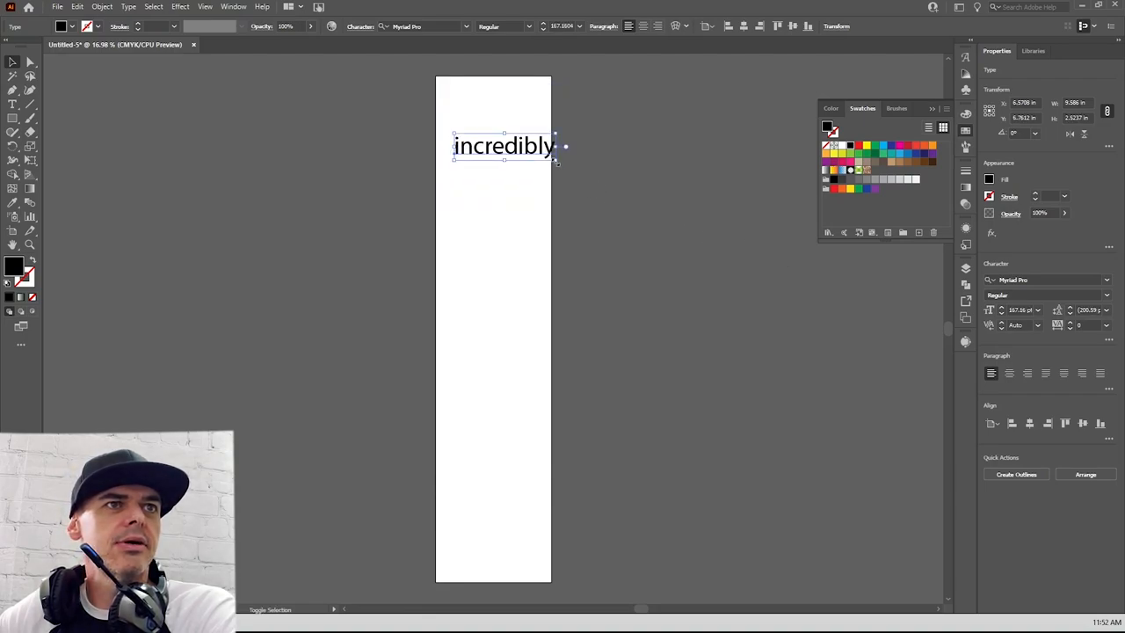
drag(556, 162, 742, 209)
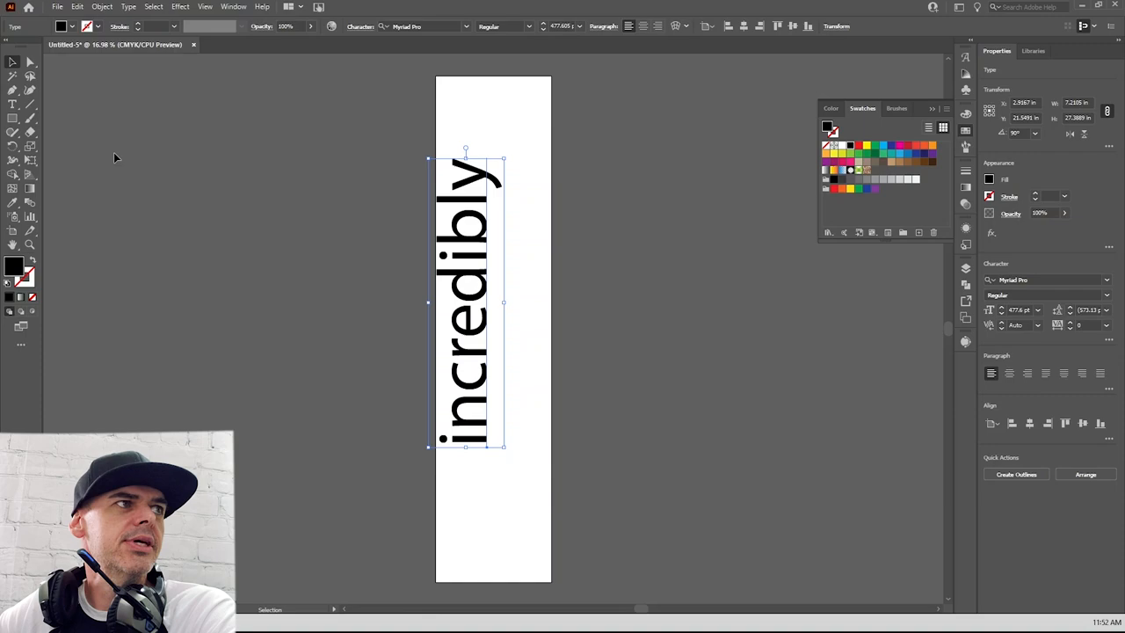
click(14, 106)
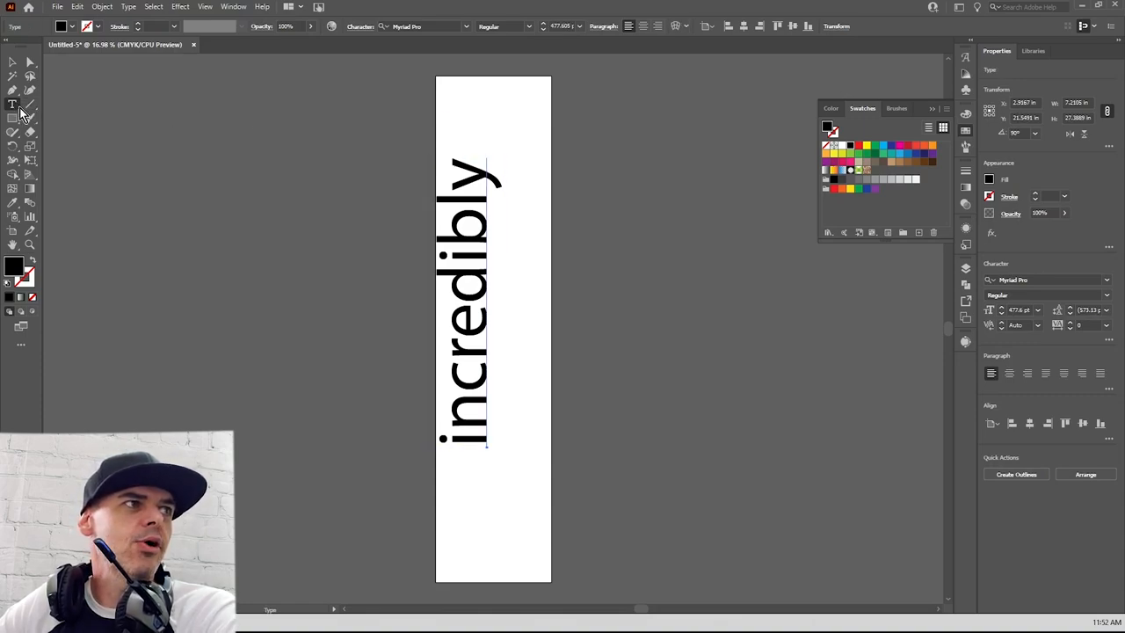
Use the Vertical Type Tool to set THANKFUL as stacked capitals beside 'incredibly'.
click(12, 104)
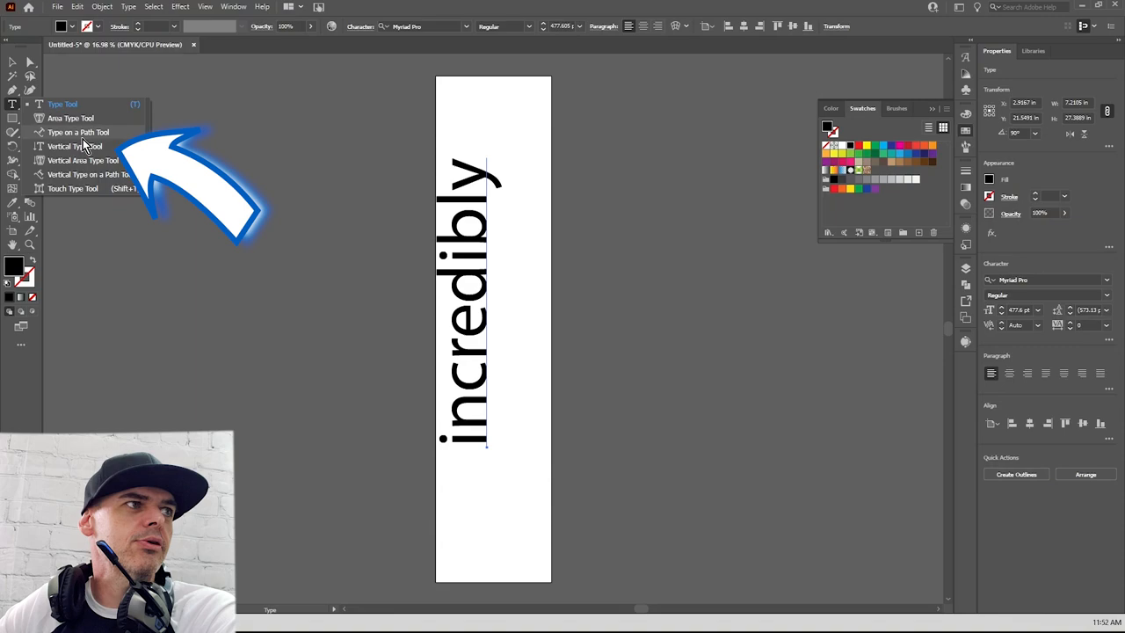
click(78, 145)
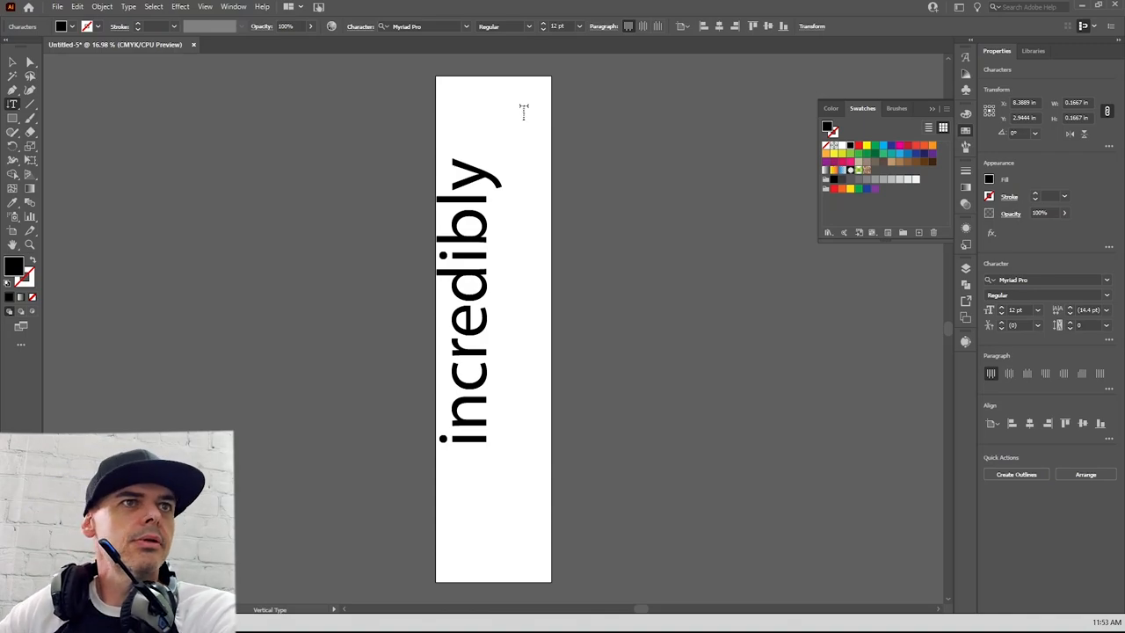
click(12, 62)
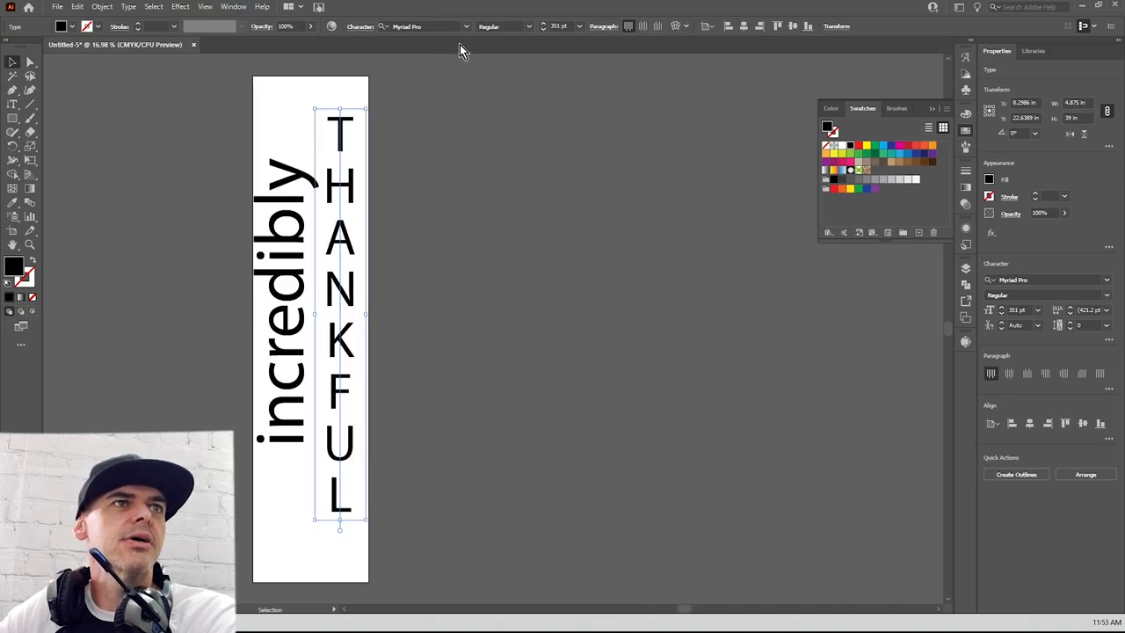
Choose a tall serif font for THANKFUL and a flowing script font for 'incredibly'.
click(426, 27)
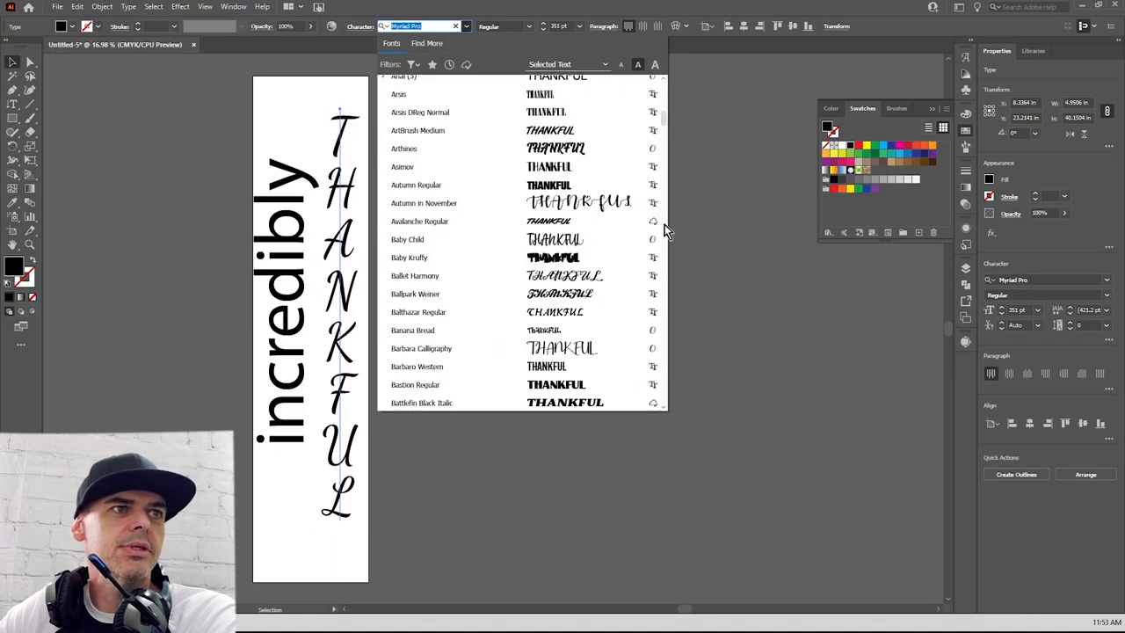
scroll(down, 3)
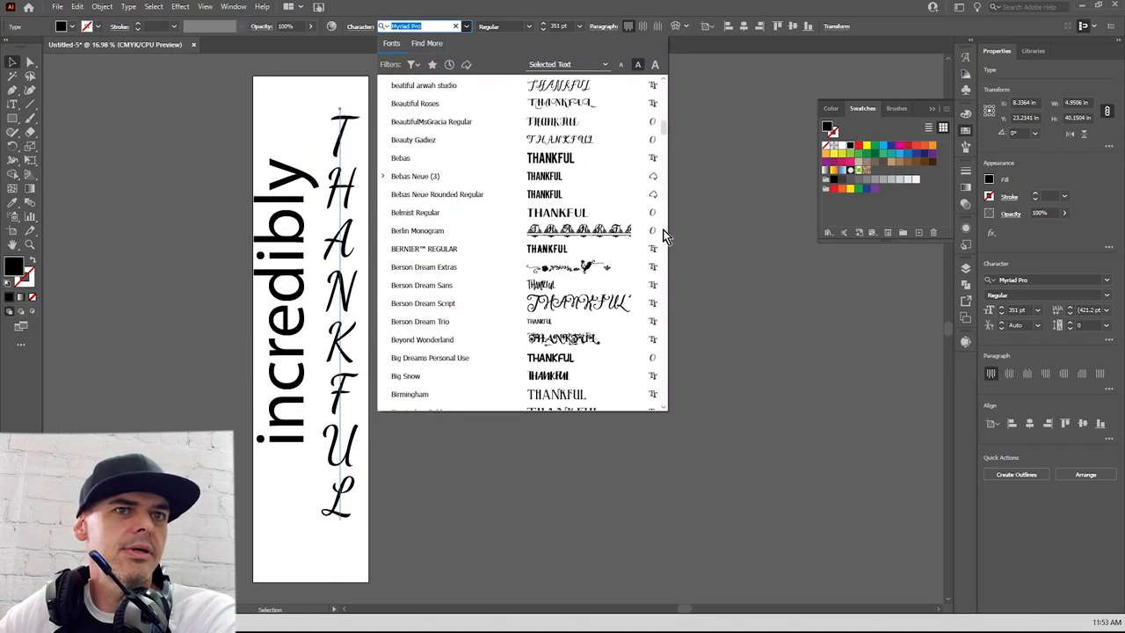
scroll(down, 3)
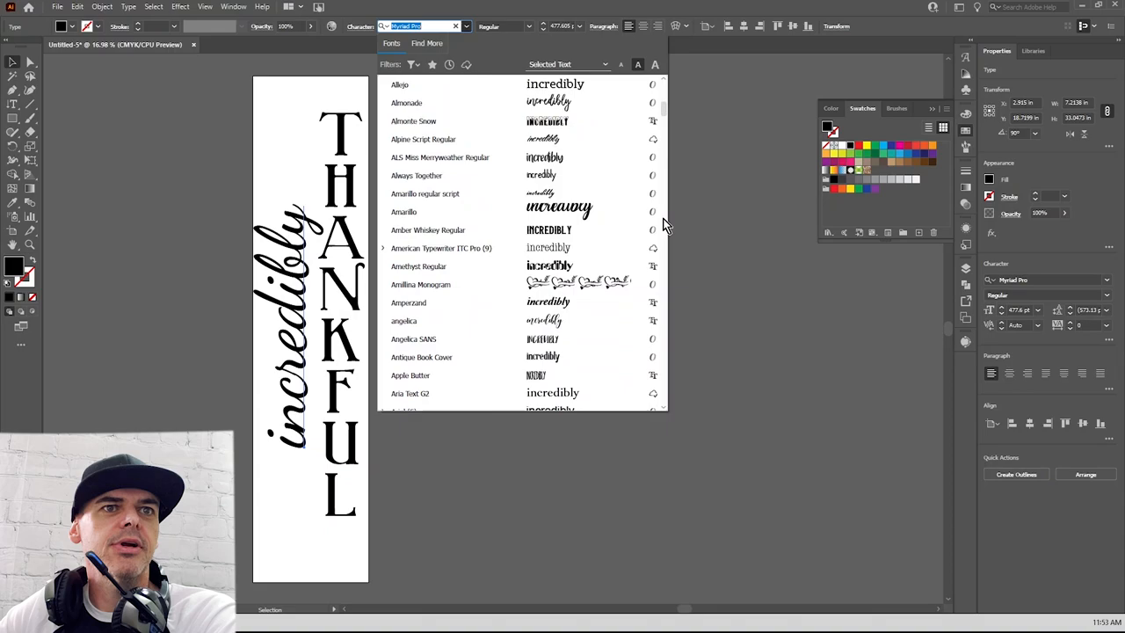
scroll(down, 3)
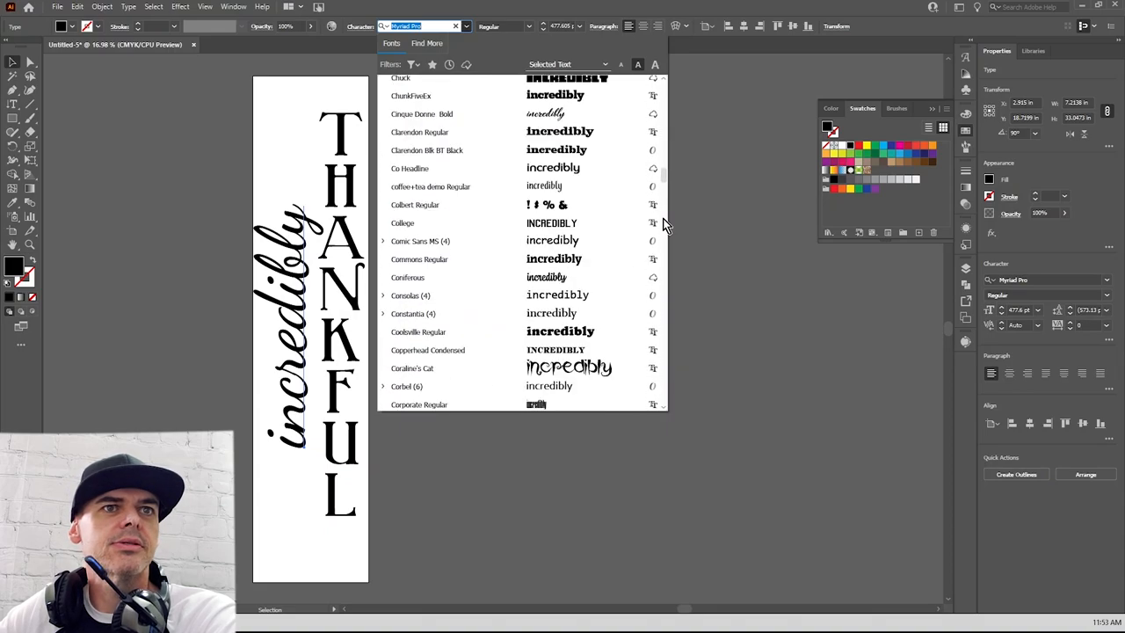
scroll(down, 3)
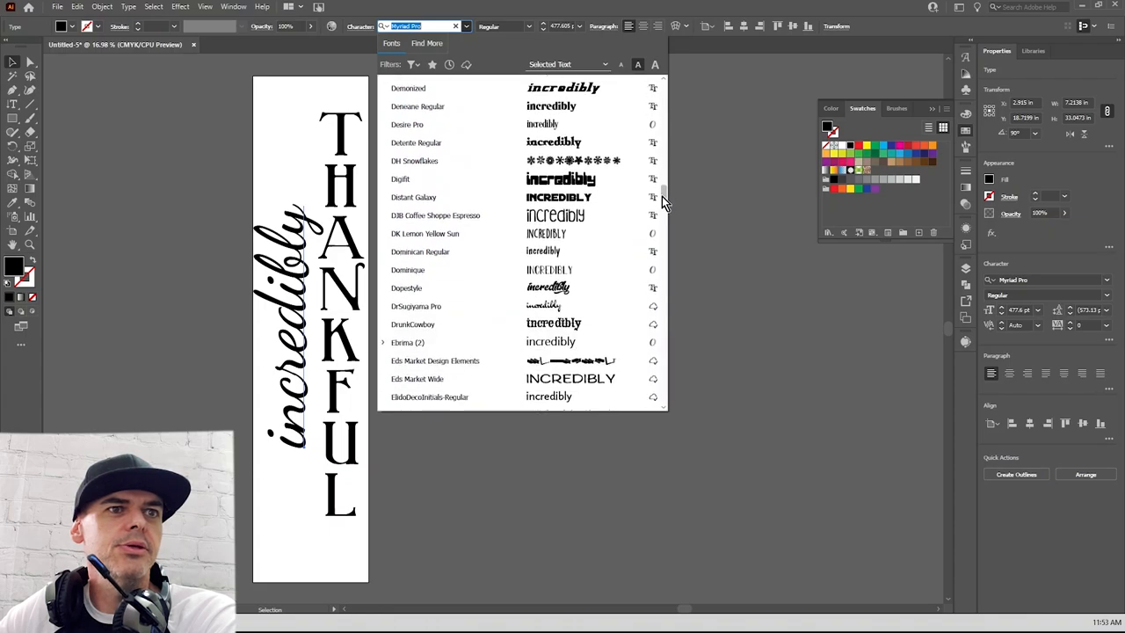
scroll(down, 3)
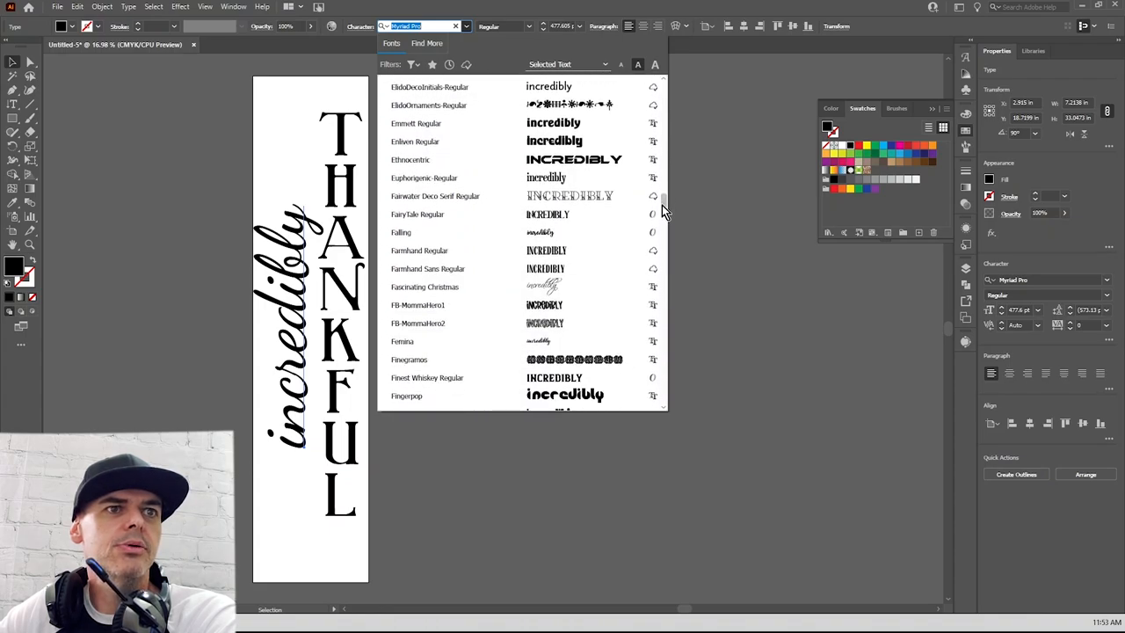
scroll(down, 3)
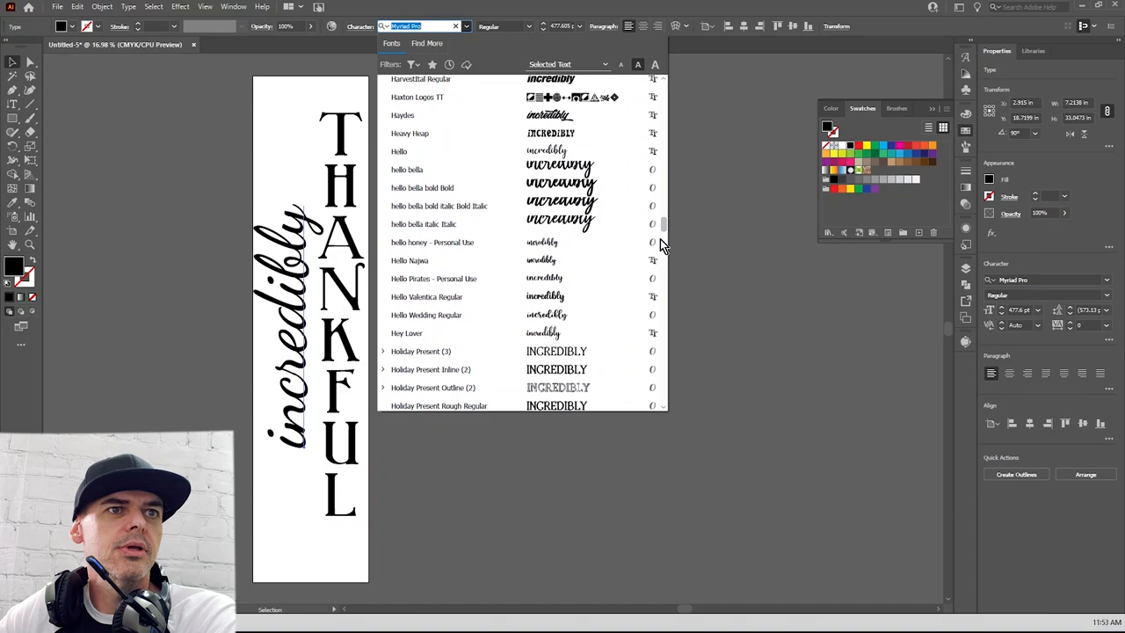
scroll(down, 3)
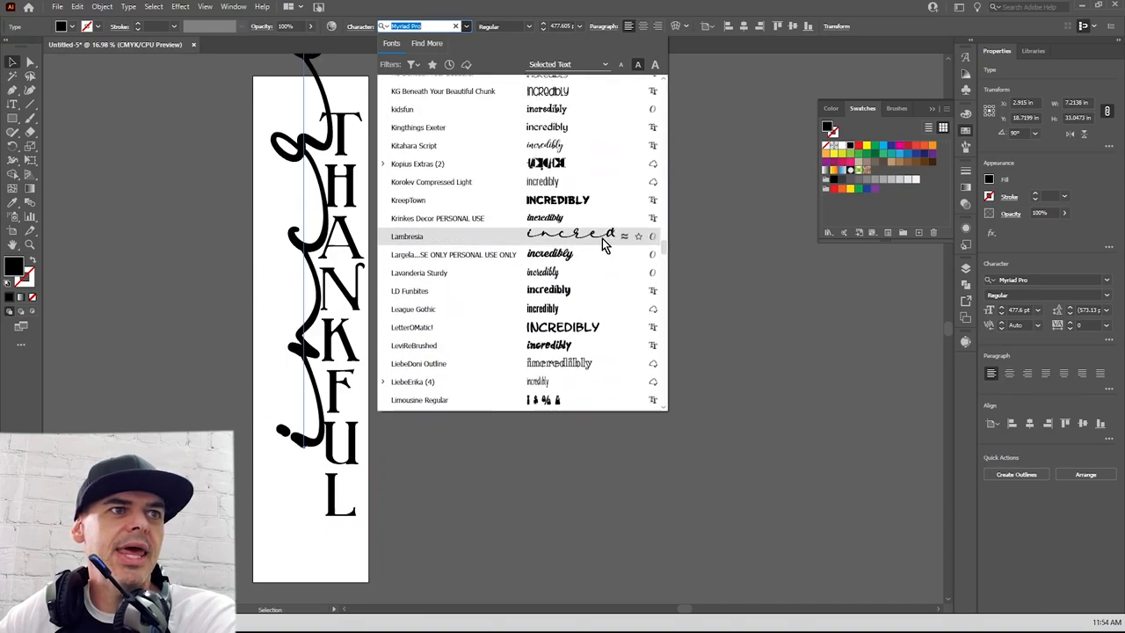
click(408, 236)
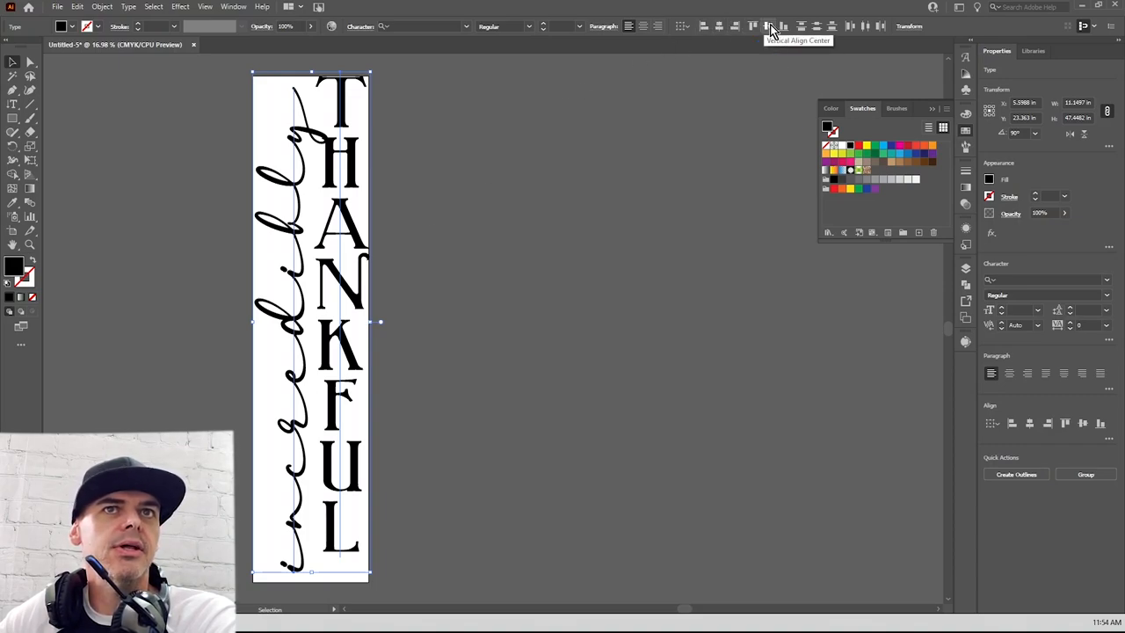
Center the full-height lettering vertically on the artboard.
click(772, 26)
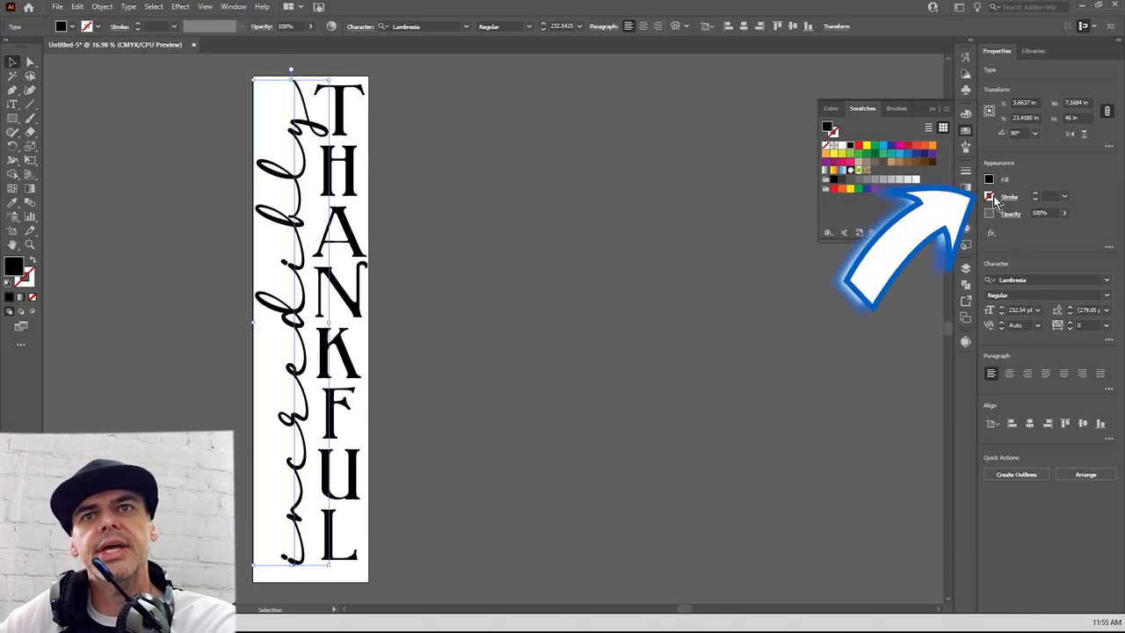
Add a stroke outline to the 'incredibly' lettering to thicken its thin script.
click(990, 197)
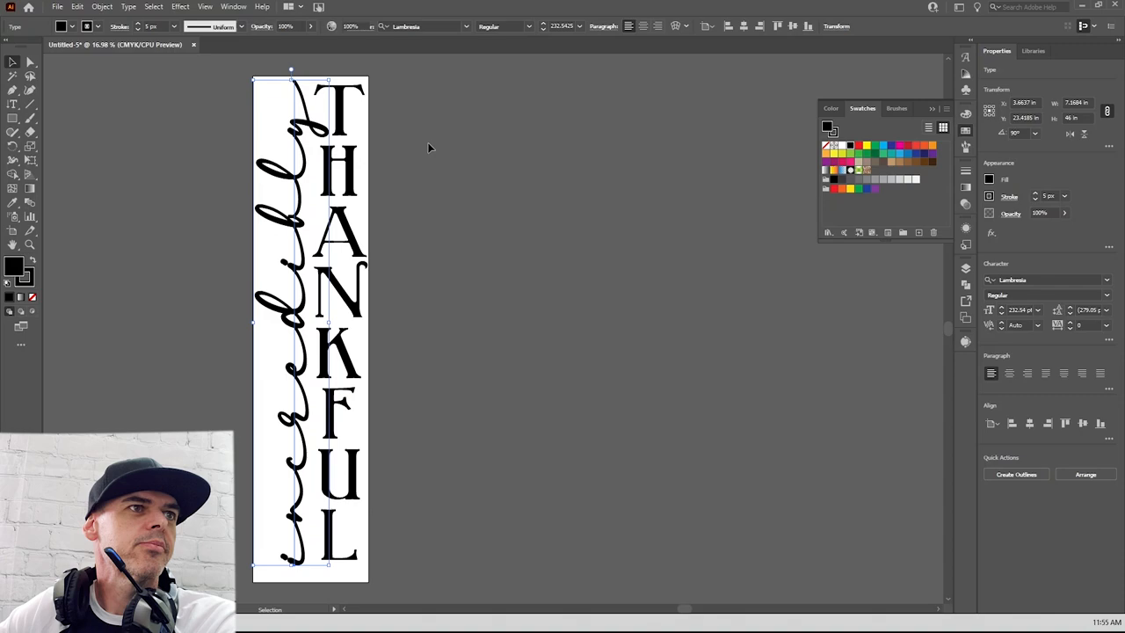
click(430, 148)
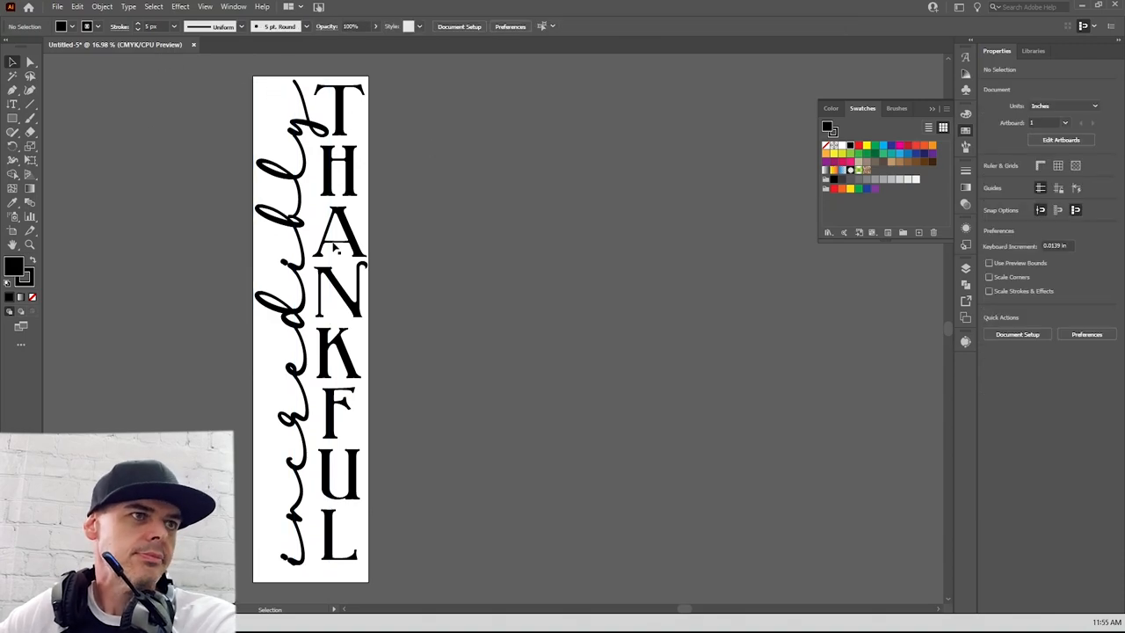
Convert both words to outlines with Type > Create Outlines and select all the artwork.
click(337, 308)
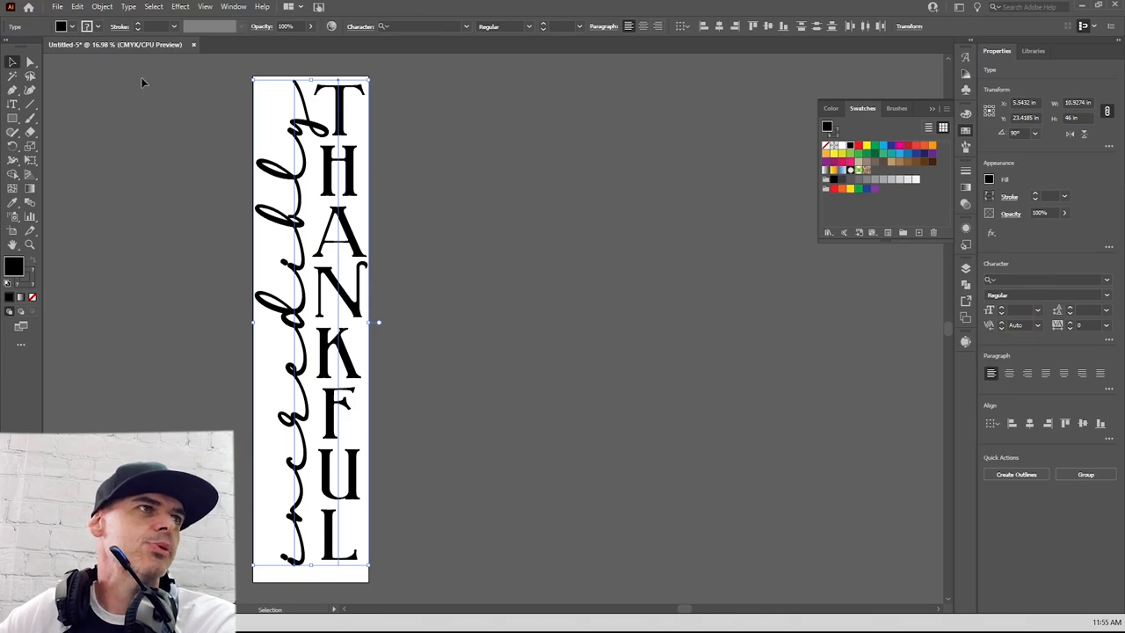
click(129, 7)
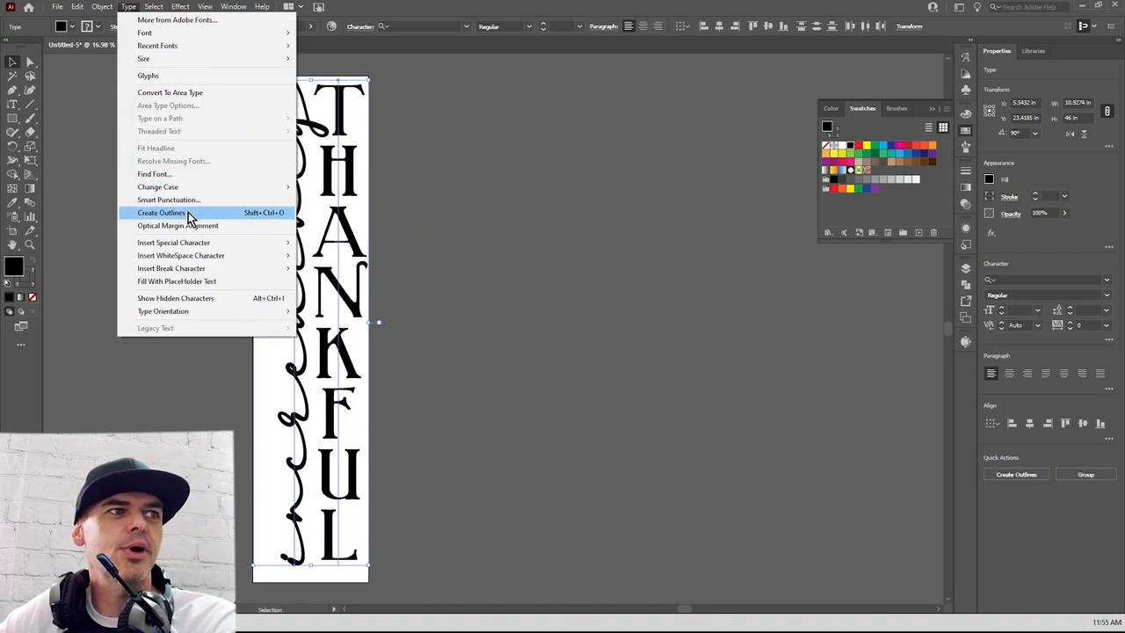
click(162, 211)
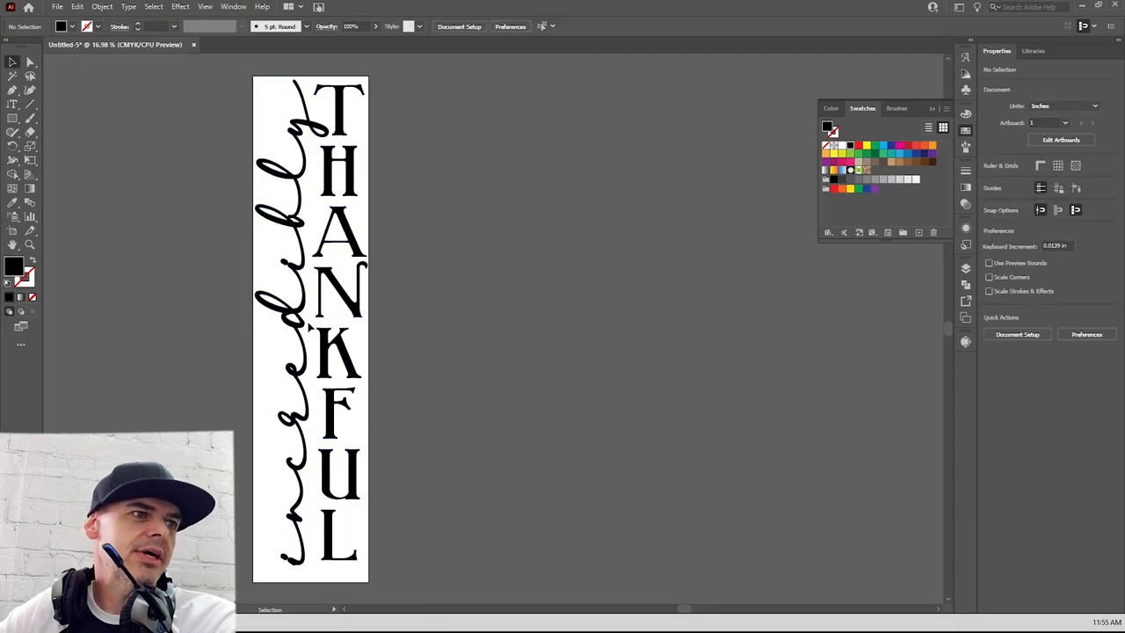
key(ctrl+a)
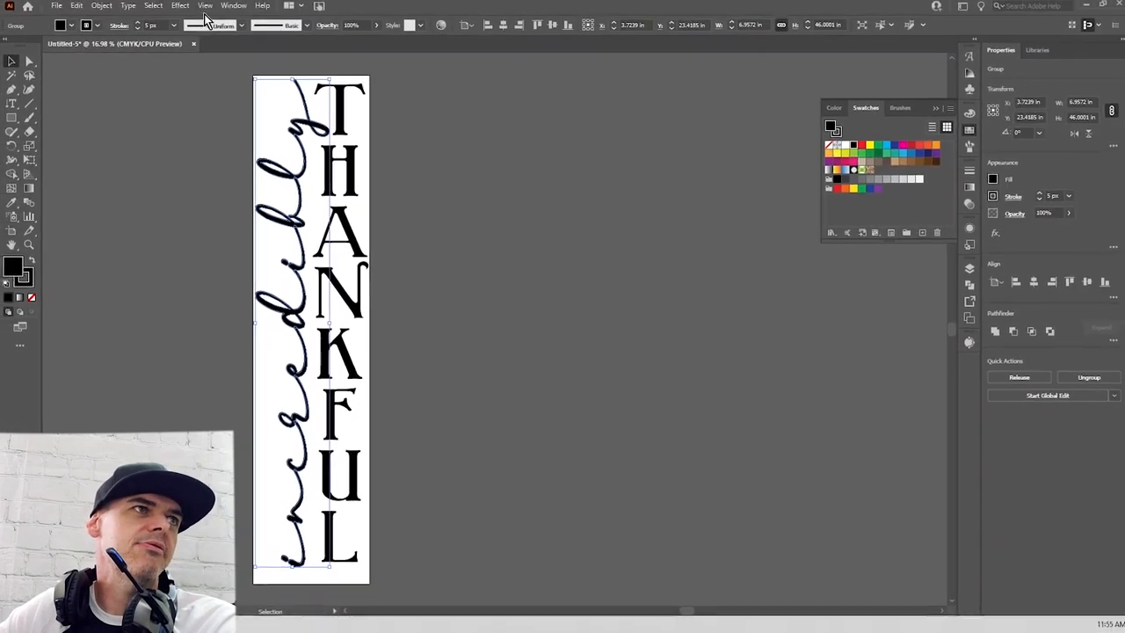
click(204, 7)
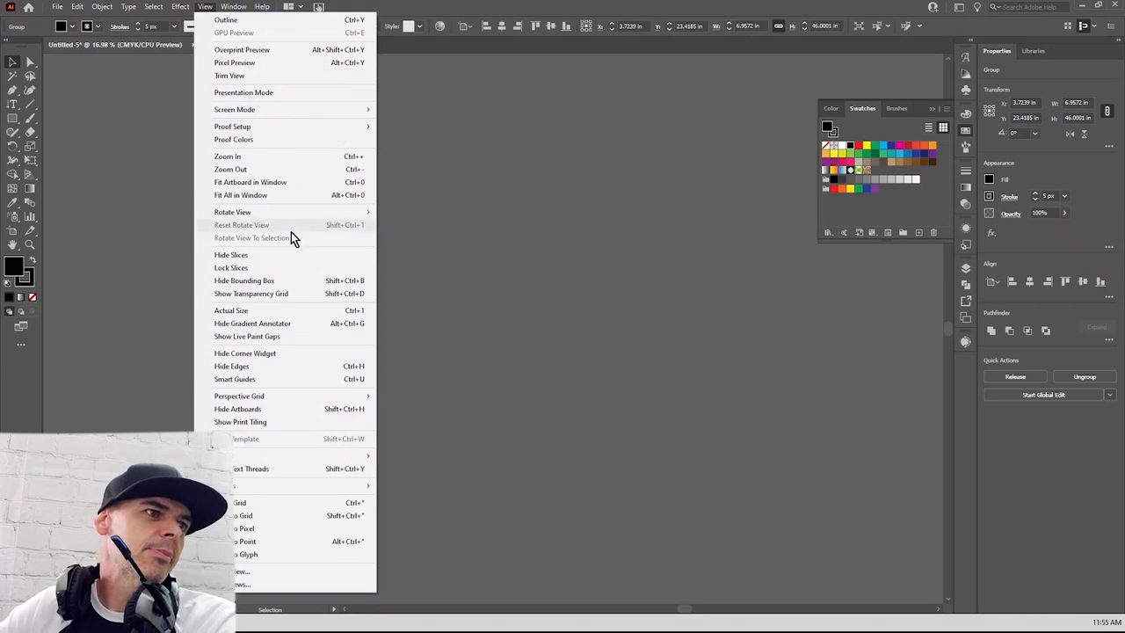
Show the Pathfinder panel from the Window menu beside the outlined lettering.
click(232, 7)
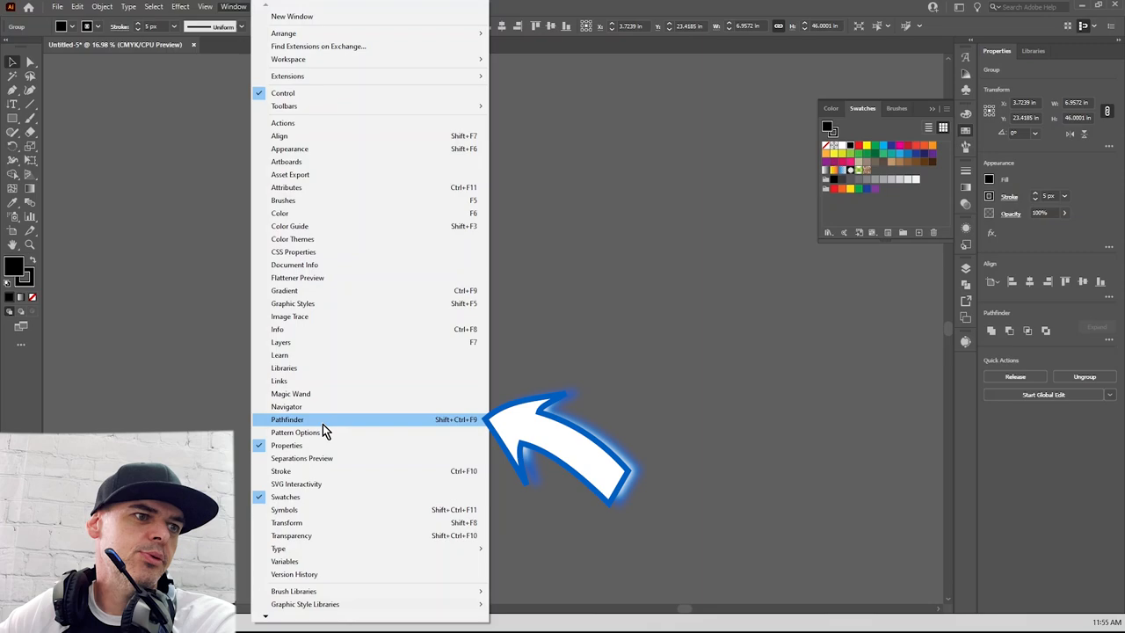
click(289, 418)
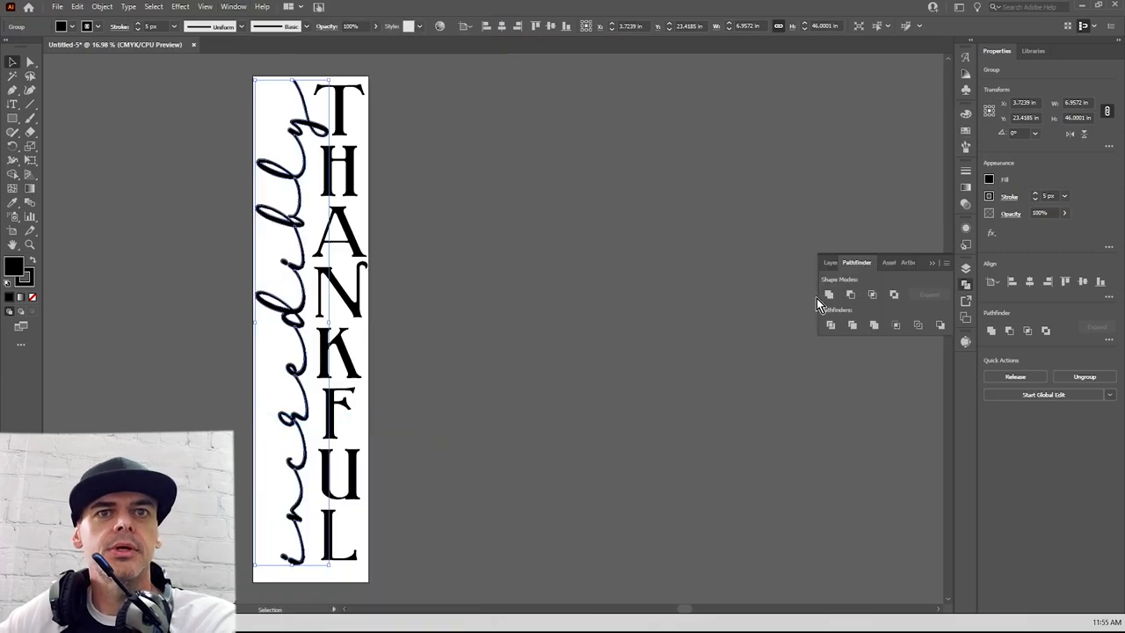
mouse_move(828, 296)
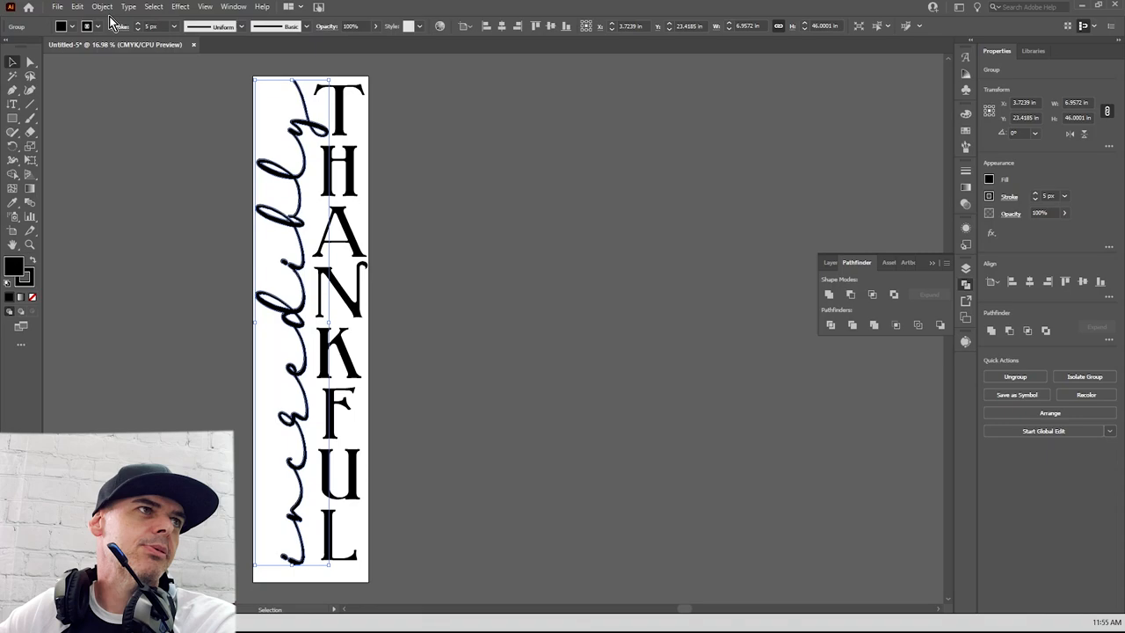
click(102, 7)
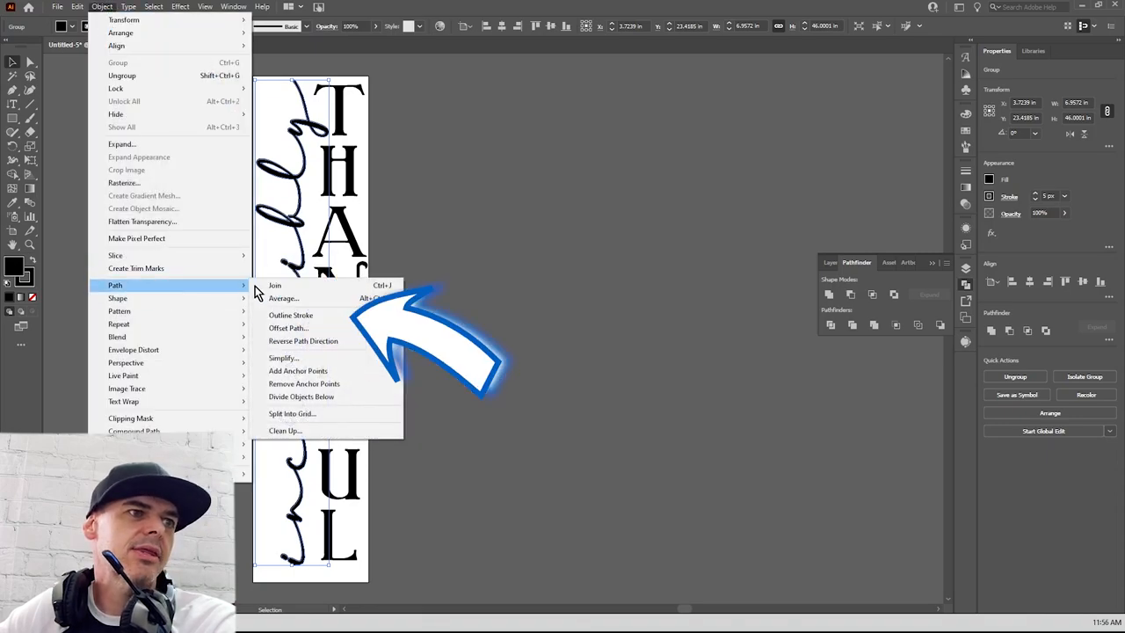
Outline the lettering strokes and unite all the sign shapes into one with Pathfinder.
click(292, 314)
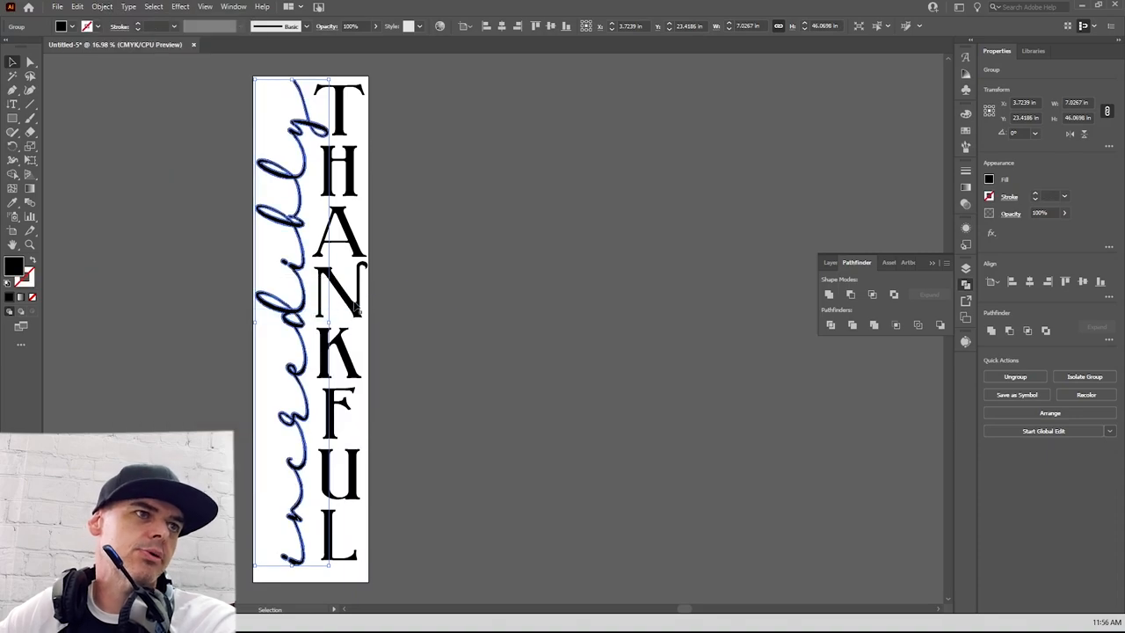
mouse_move(306, 283)
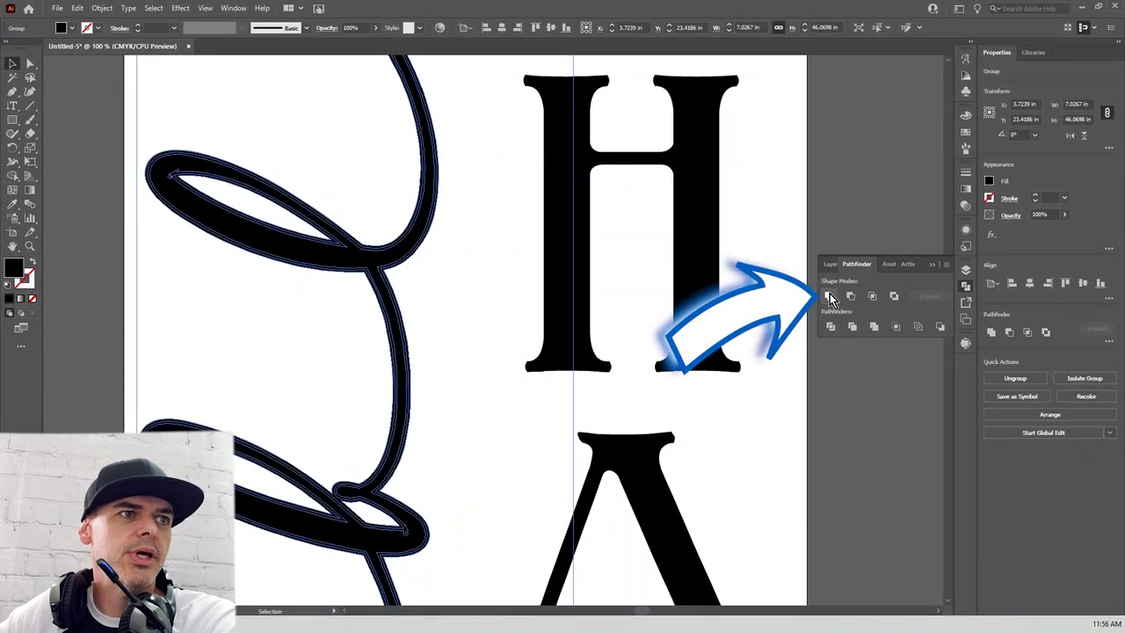
click(829, 295)
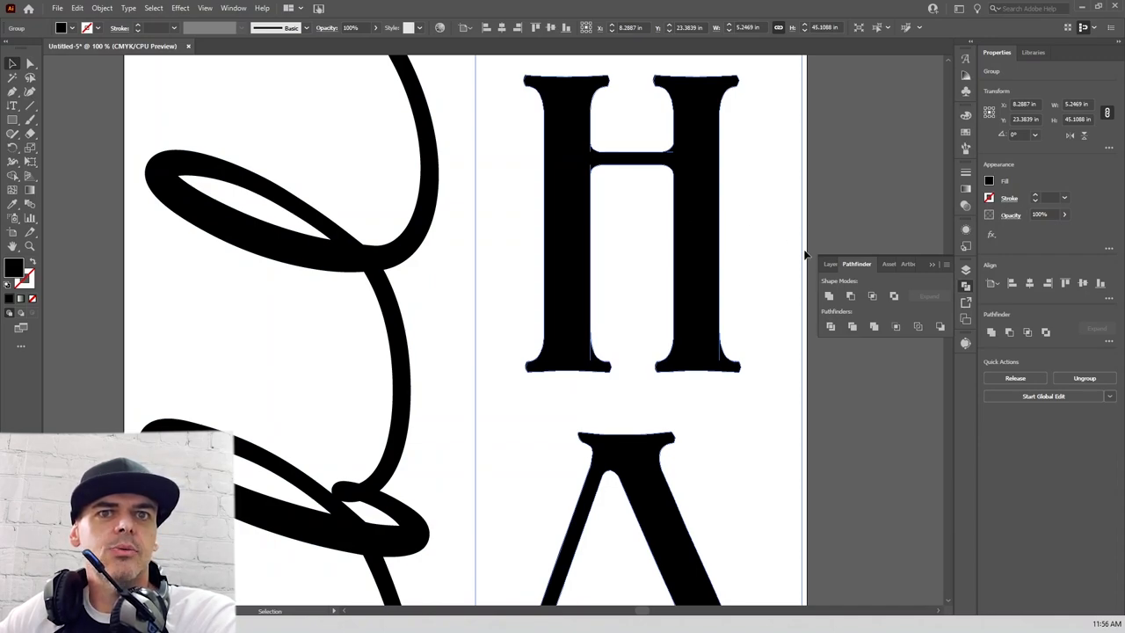
mouse_move(597, 373)
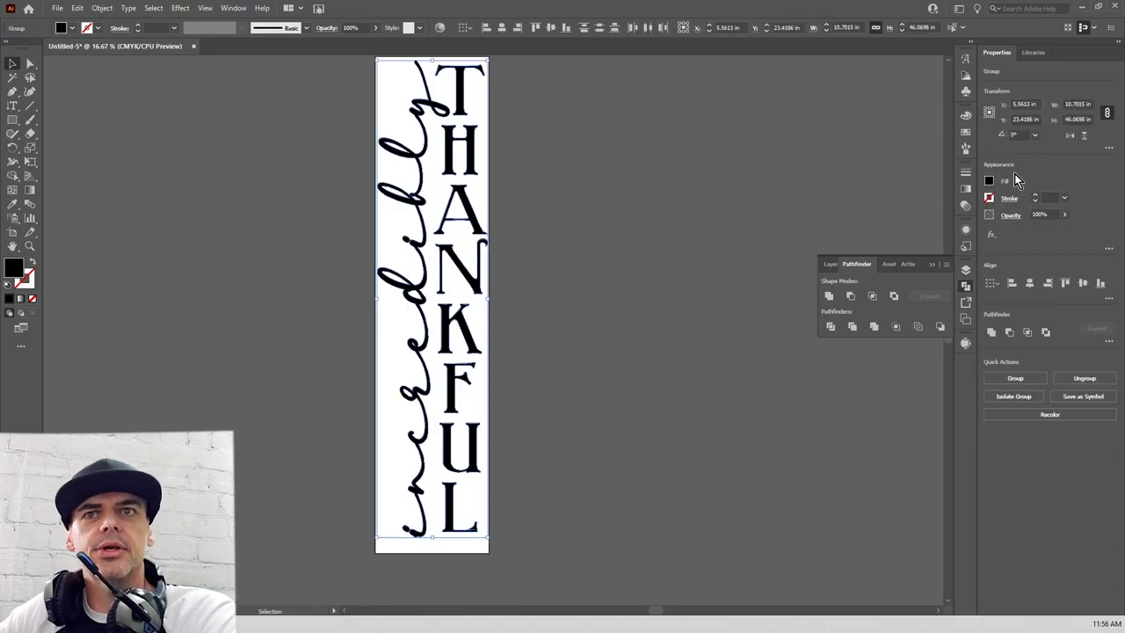
Set the merged sign's fill to None and its stroke to red cut lines.
click(989, 181)
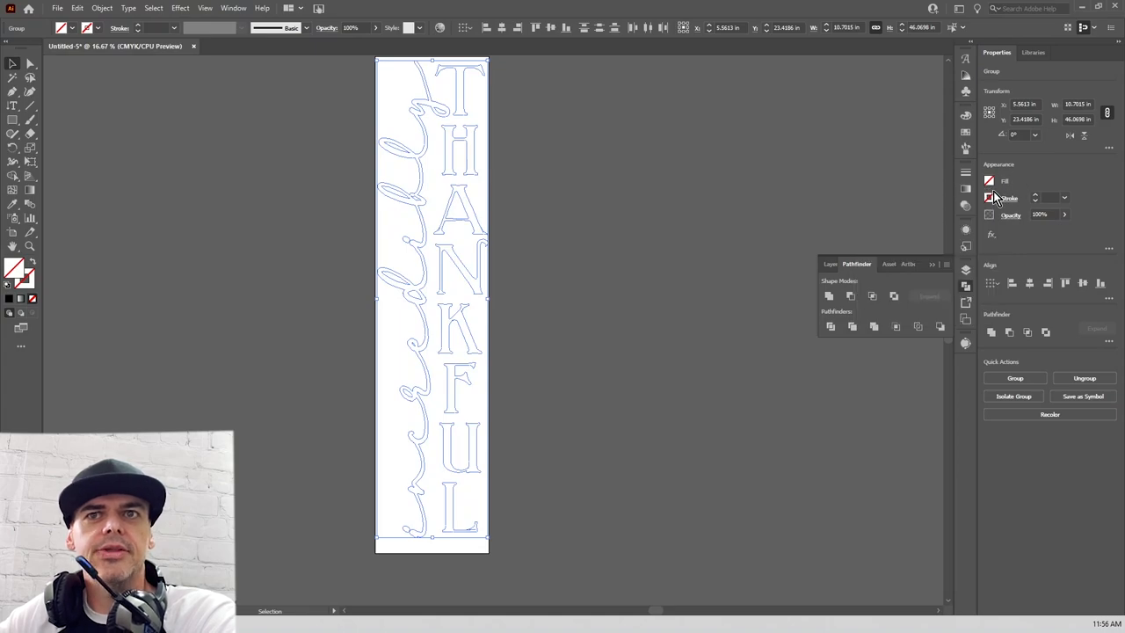
click(990, 197)
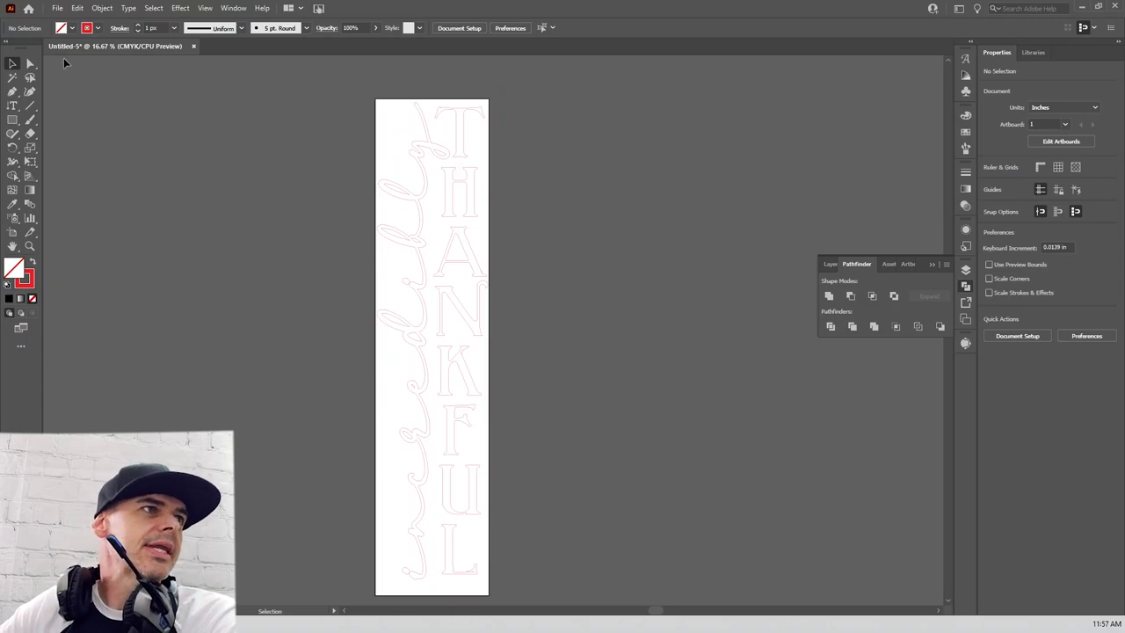
Export the sign via Export As to SVG format with the Images option set to Embed.
click(57, 7)
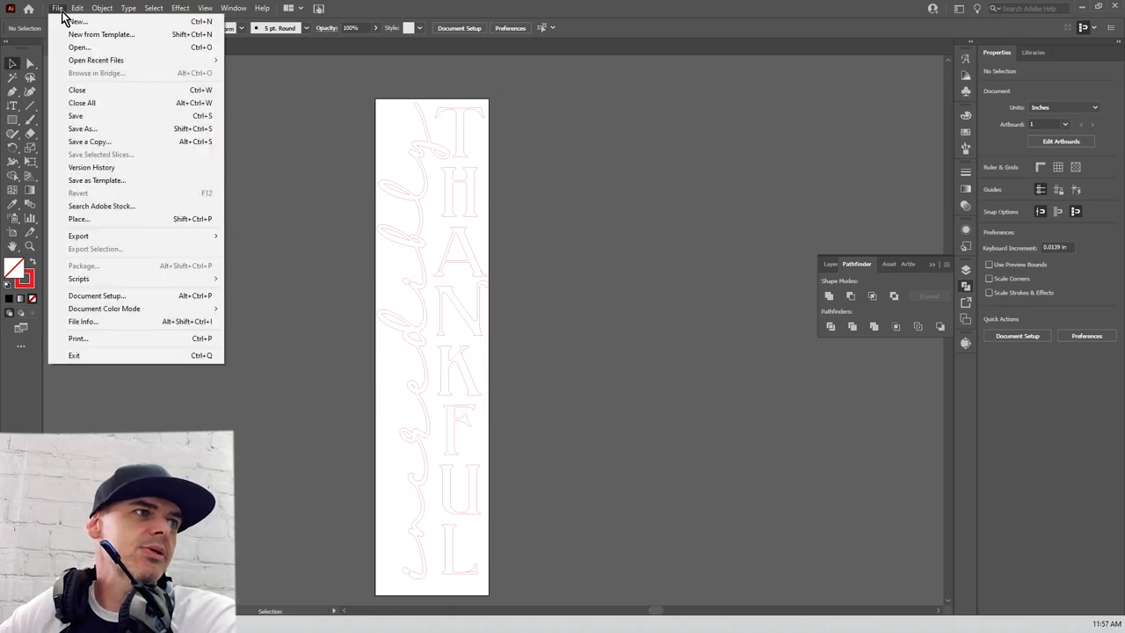
mouse_move(78, 236)
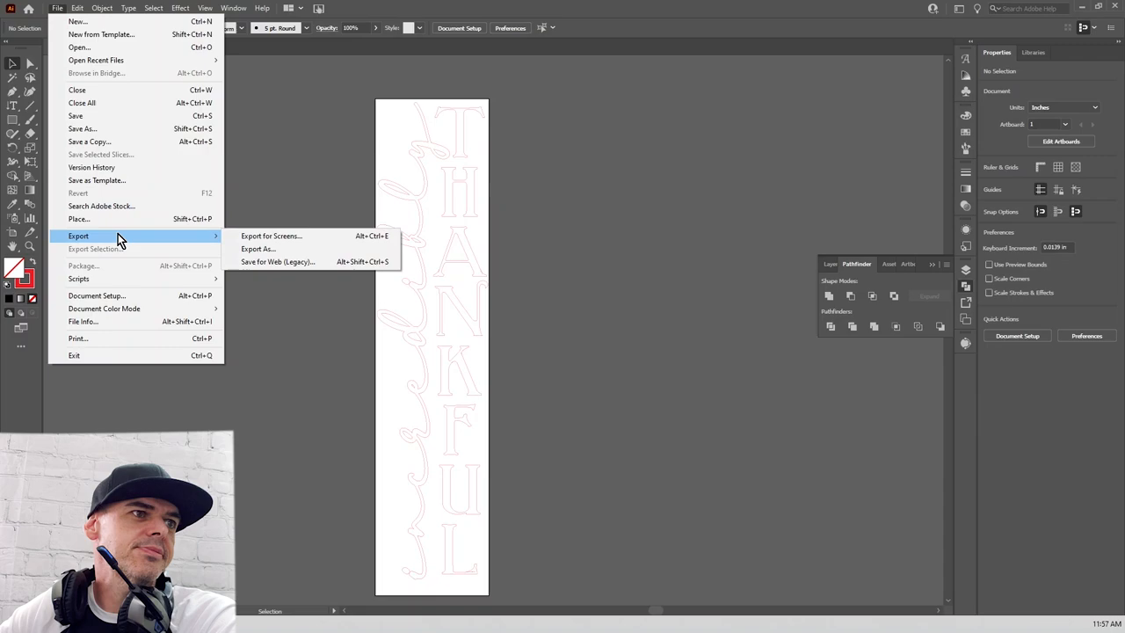
click(257, 250)
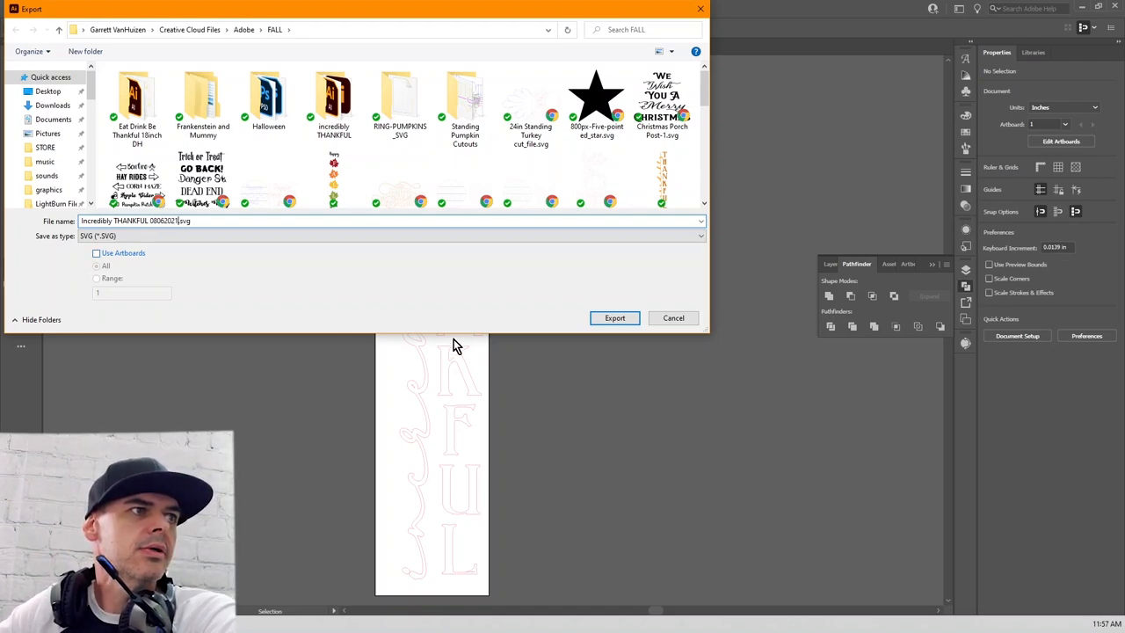
click(616, 316)
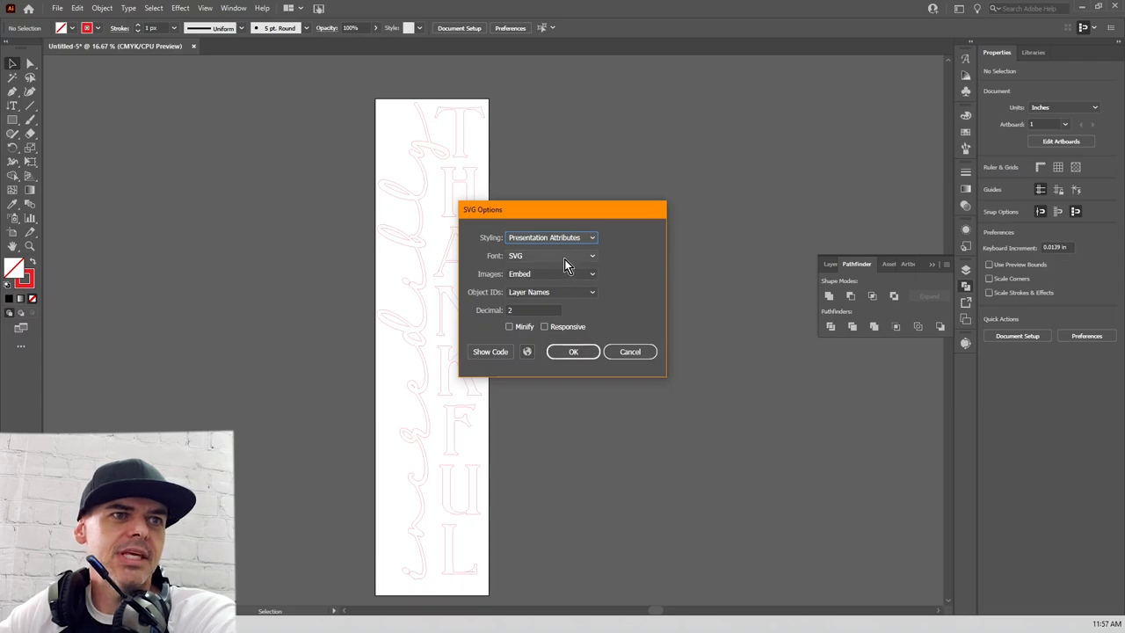
click(591, 275)
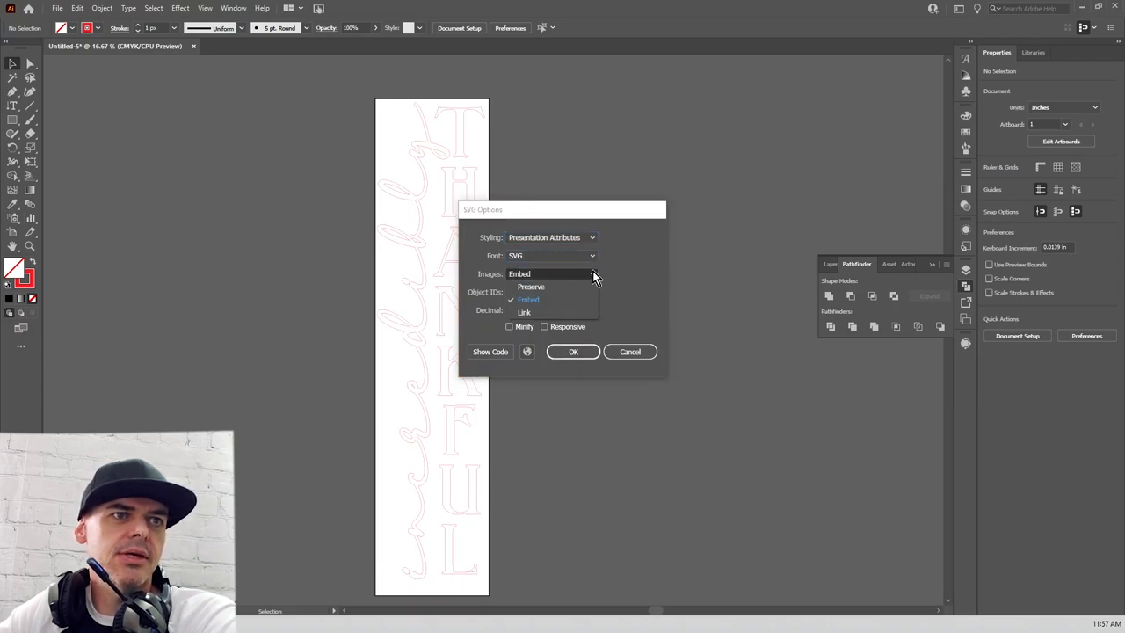
click(528, 299)
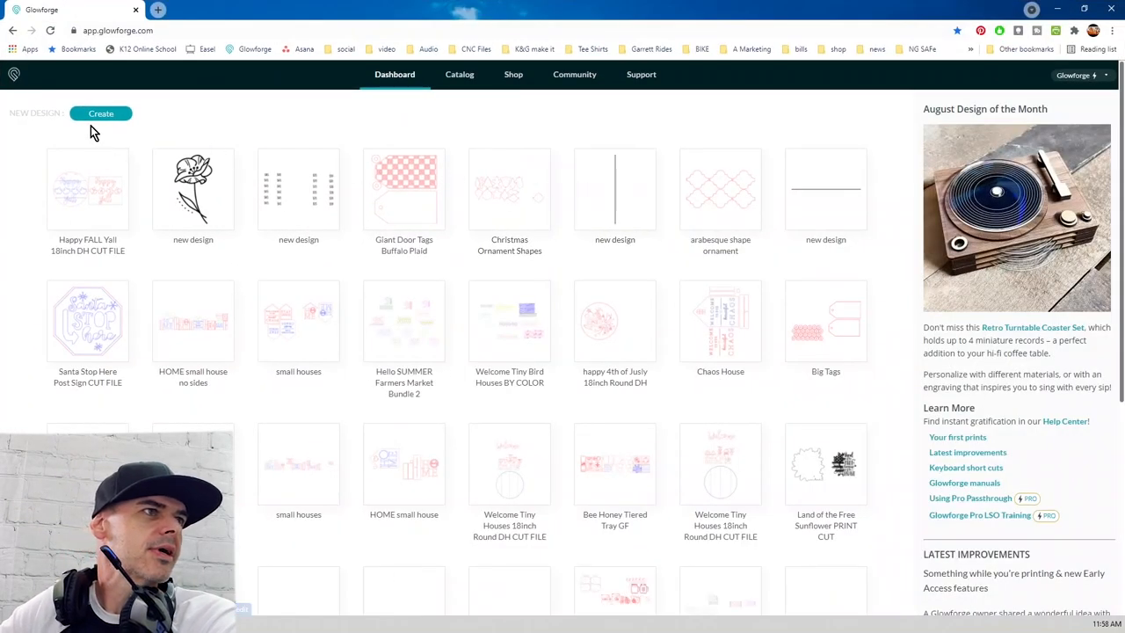
Start Create > Upload from File and list the files in Details view sorted by date modified.
click(100, 113)
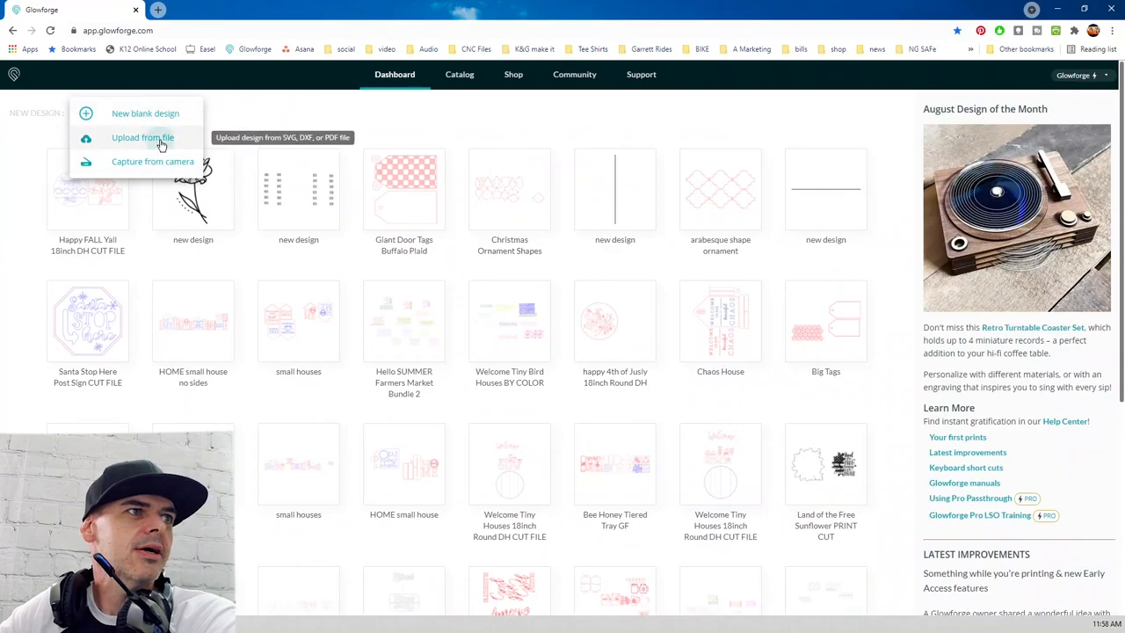
click(143, 138)
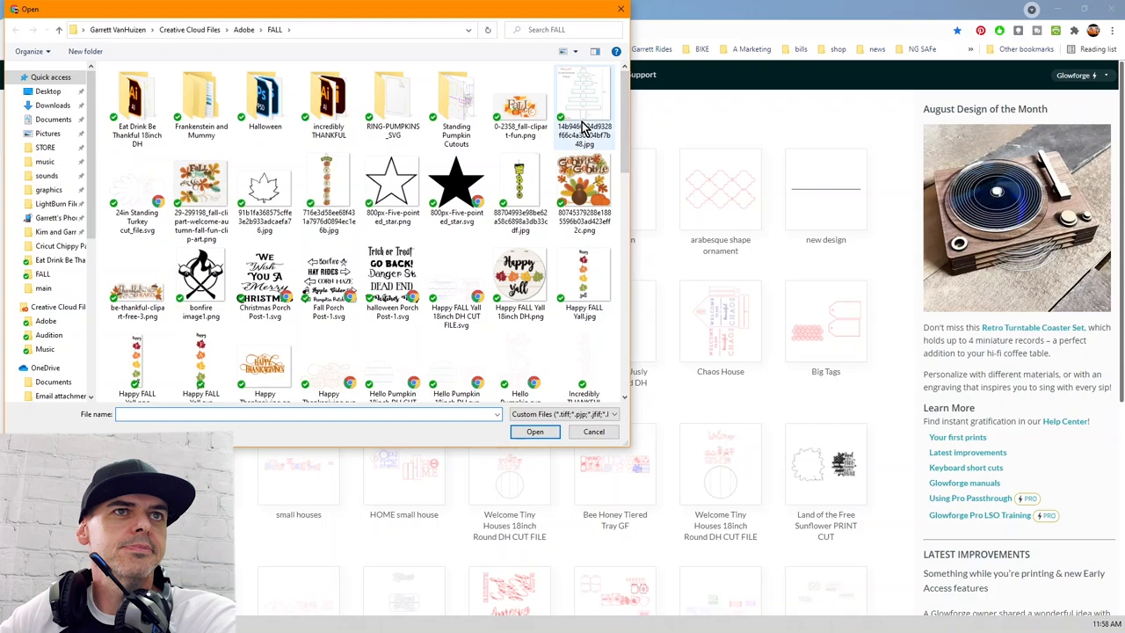
click(577, 51)
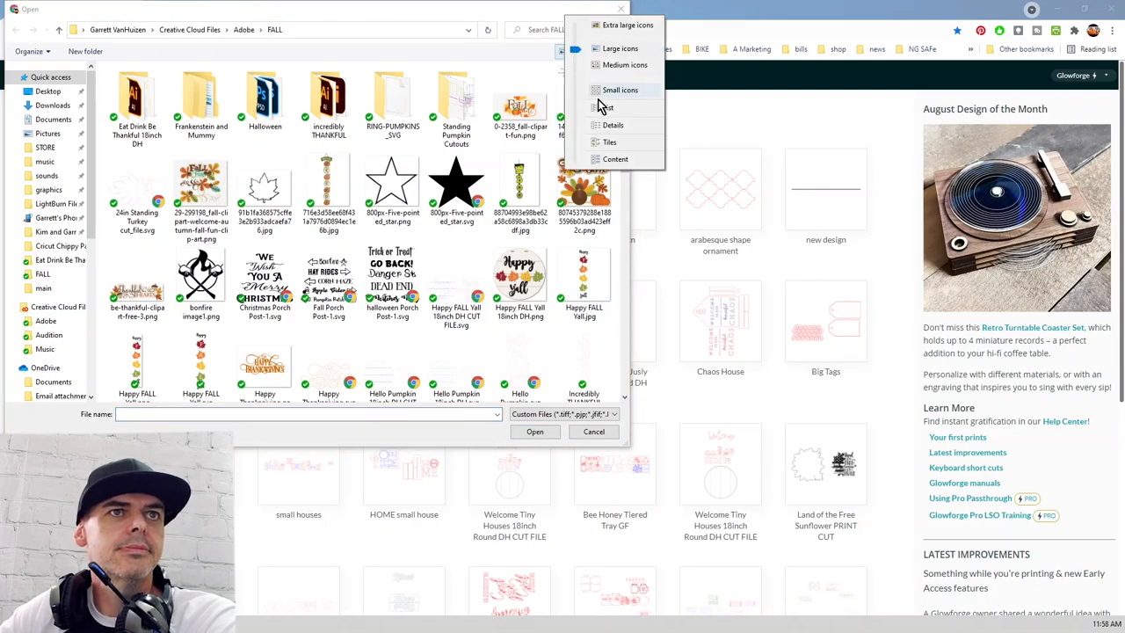
click(612, 125)
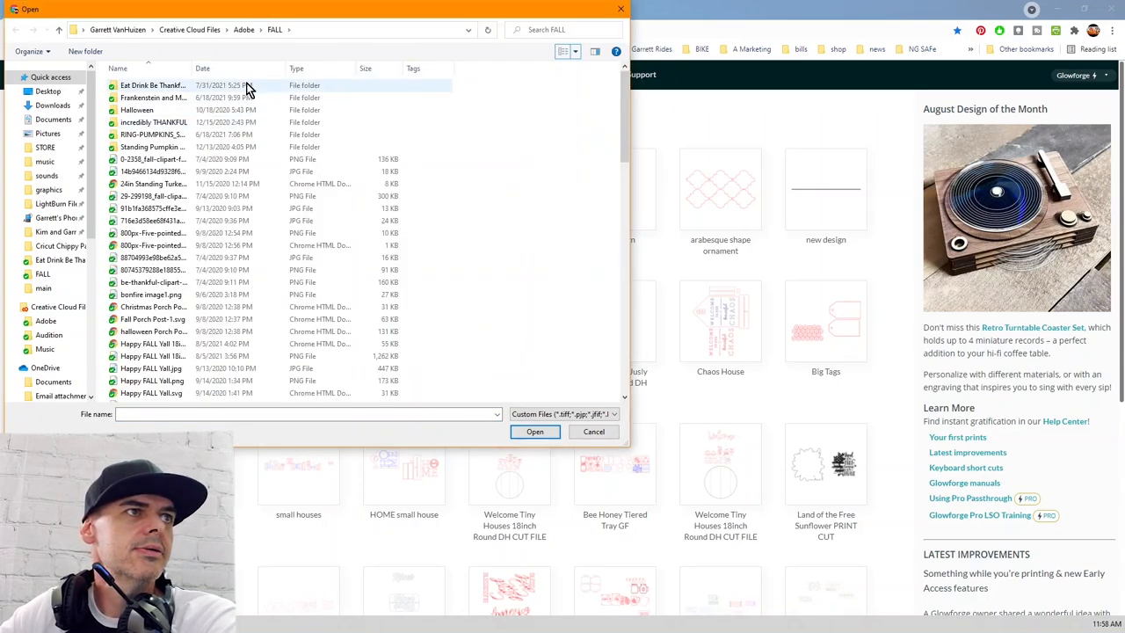
click(204, 67)
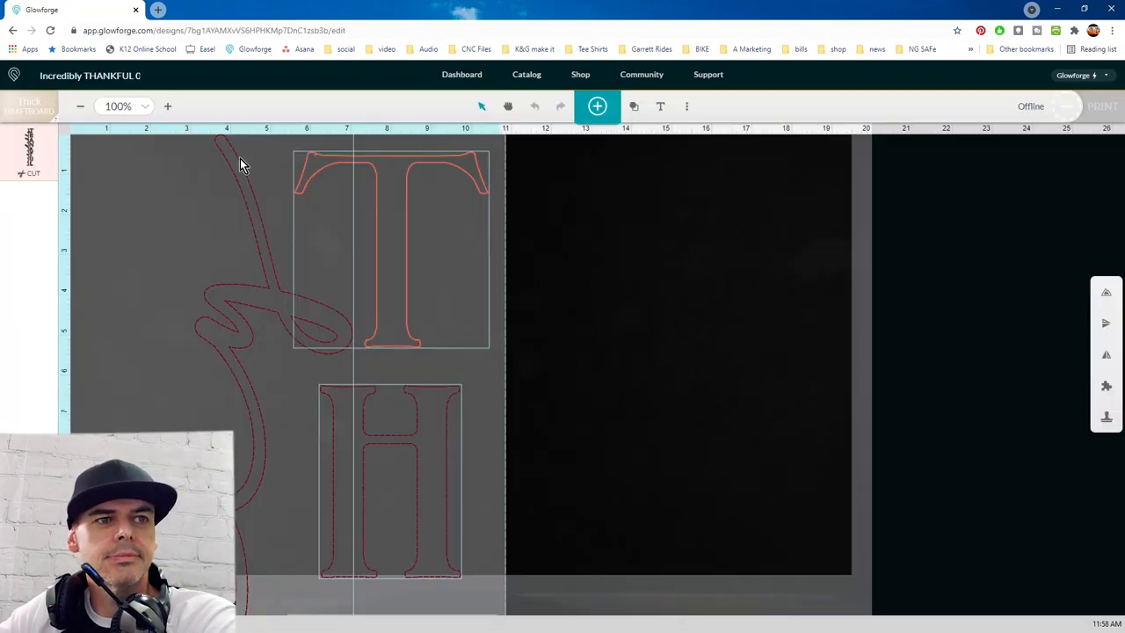
mouse_move(545, 336)
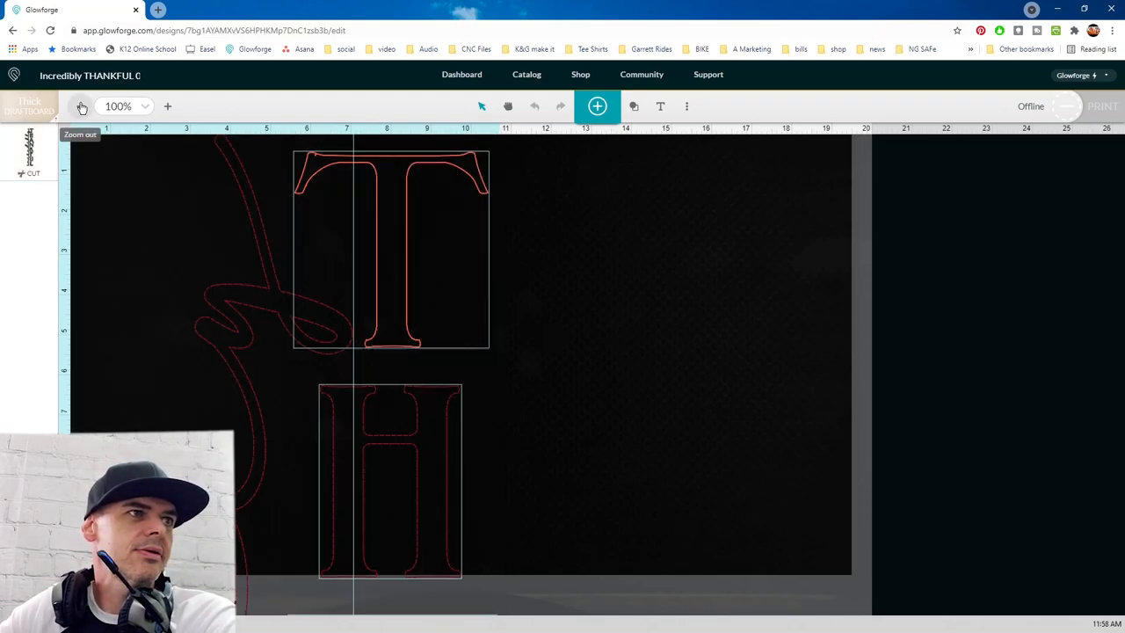
click(81, 108)
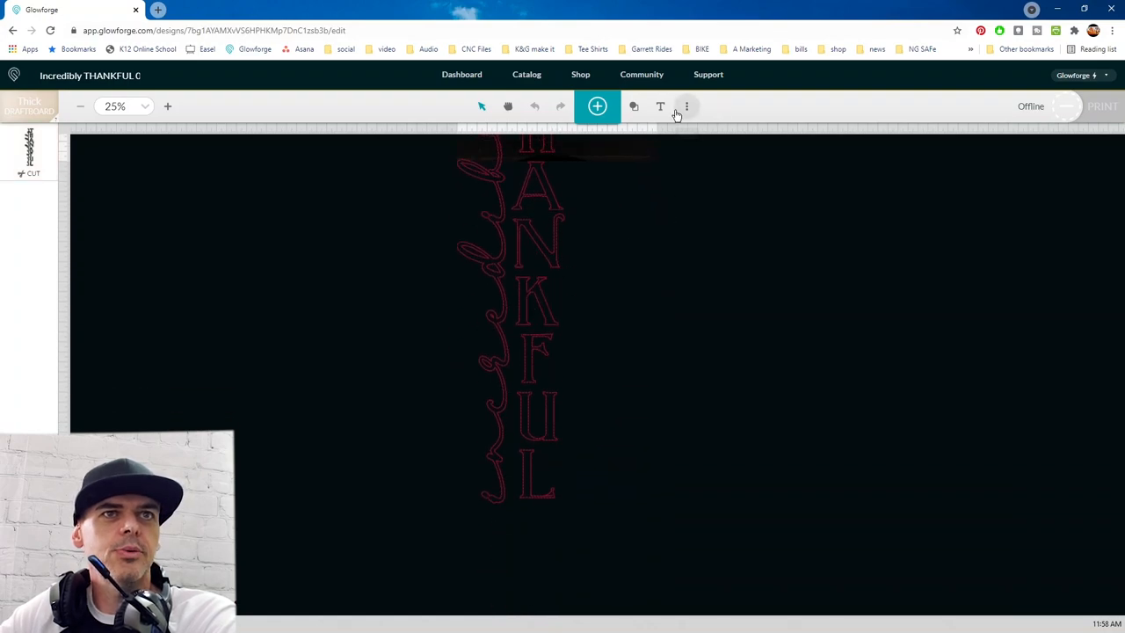
click(686, 108)
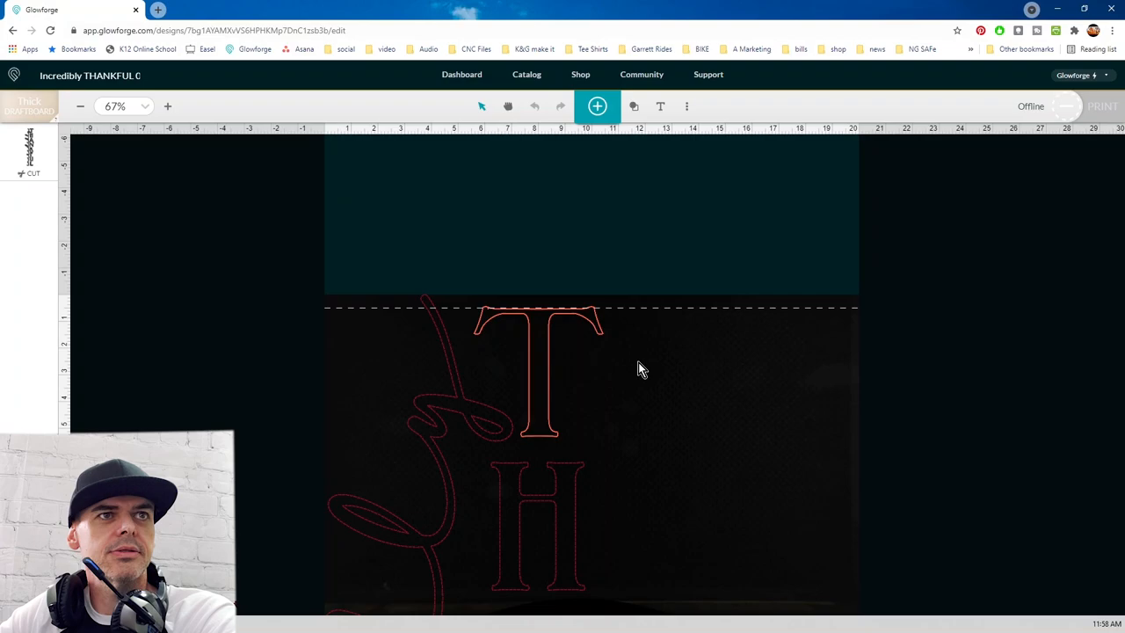
click(539, 527)
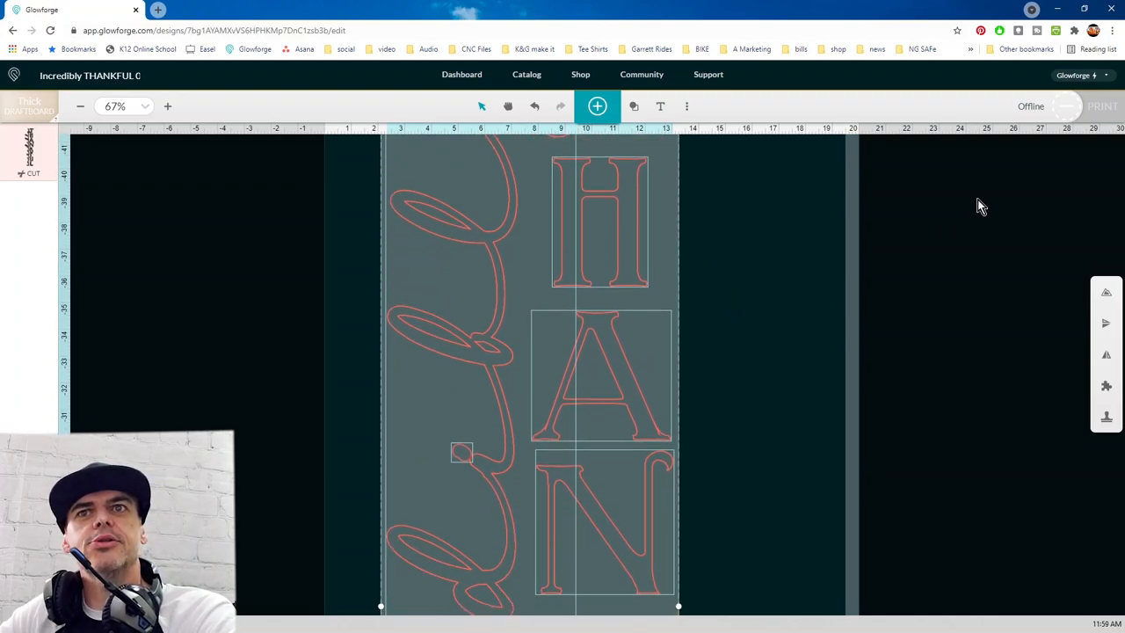
mouse_move(965, 250)
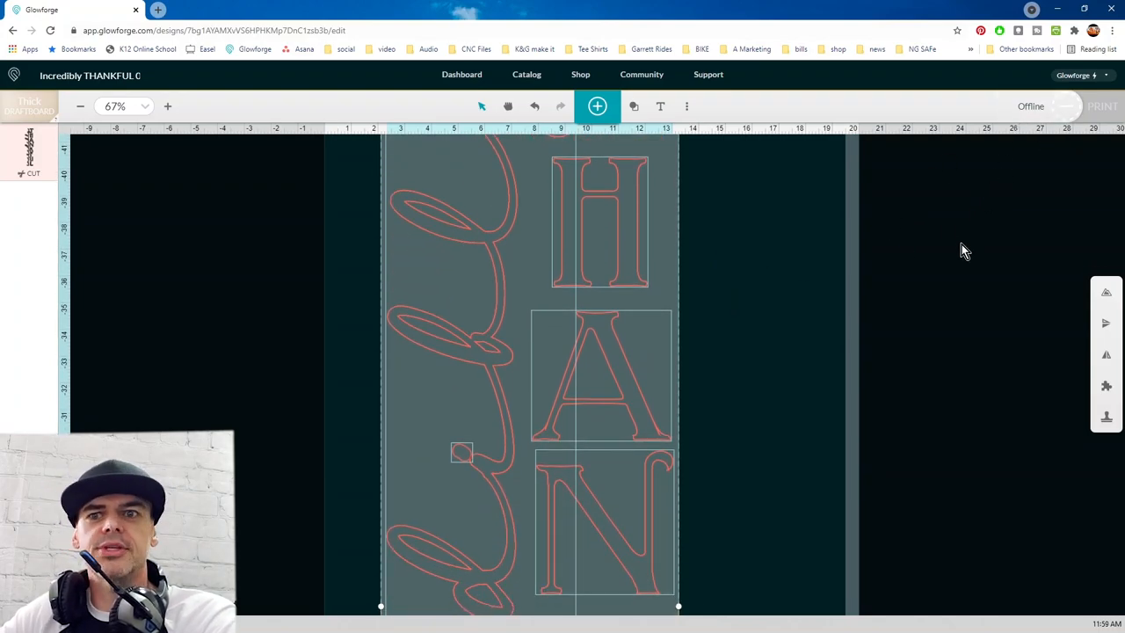